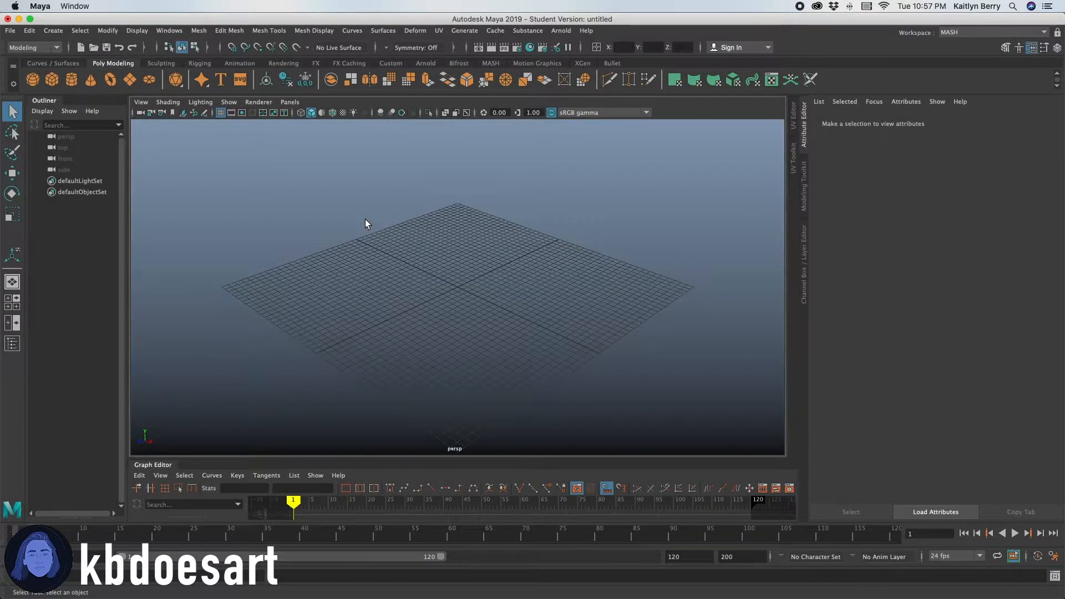
{"action": "mouse_move", "coordinate": [358, 224]}
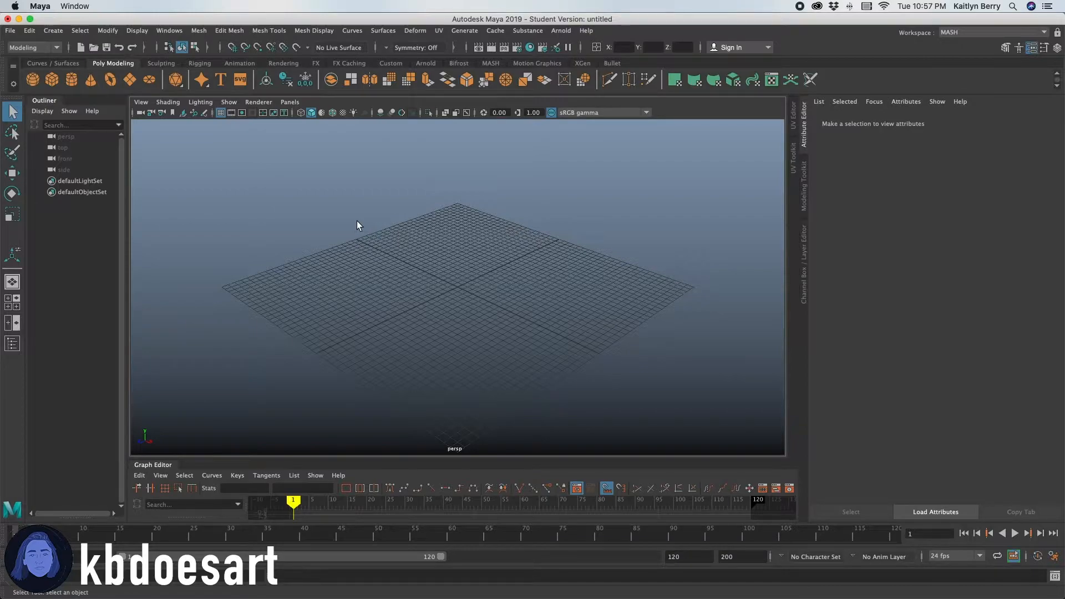
Create a polygon cube with width 5, height 0.5 and 10 width subdivisions.
{"action": "left_click", "coordinate": [33, 79]}
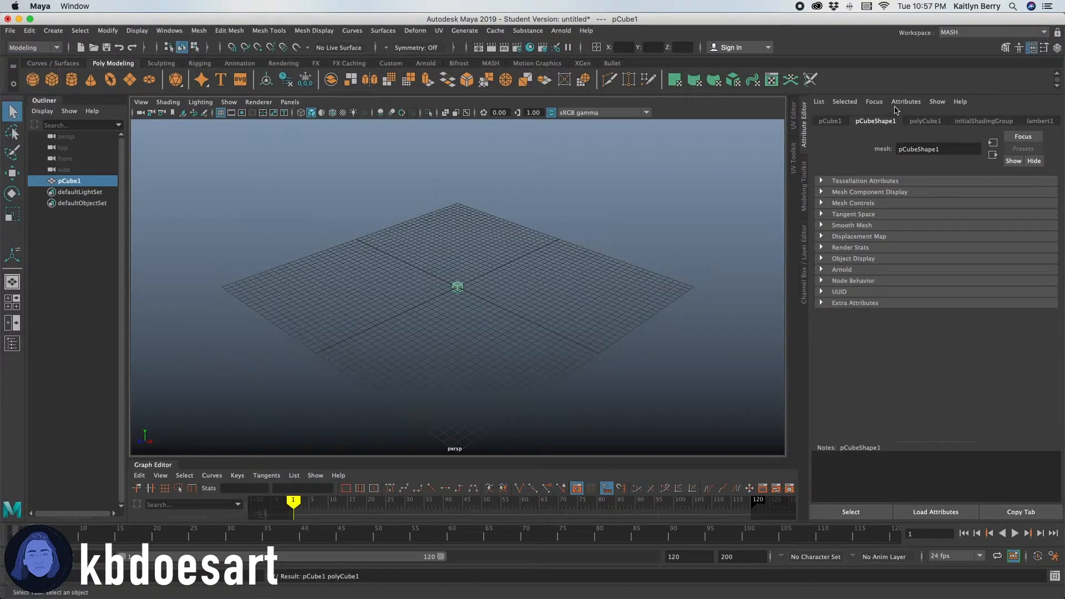
{"action": "left_click", "coordinate": [925, 121]}
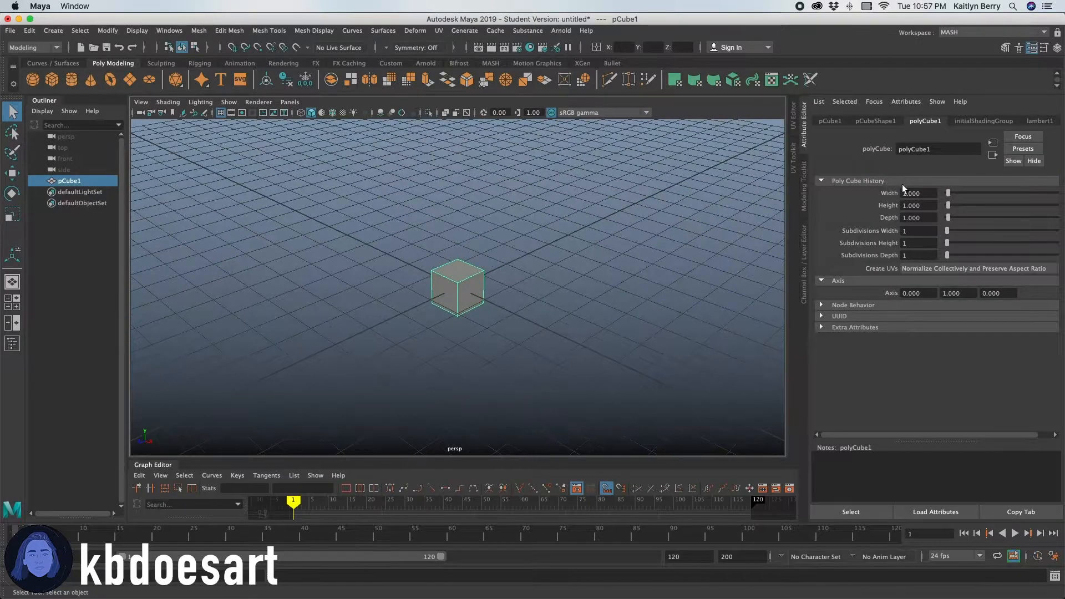
{"action": "type", "text": "5.000"}
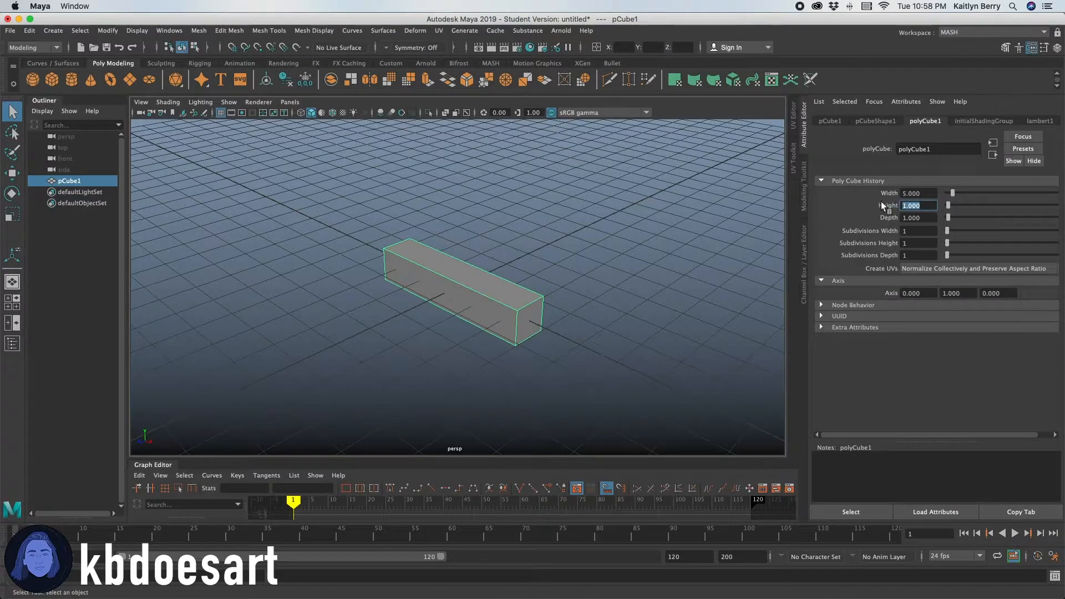
{"action": "type", "text": "0.500"}
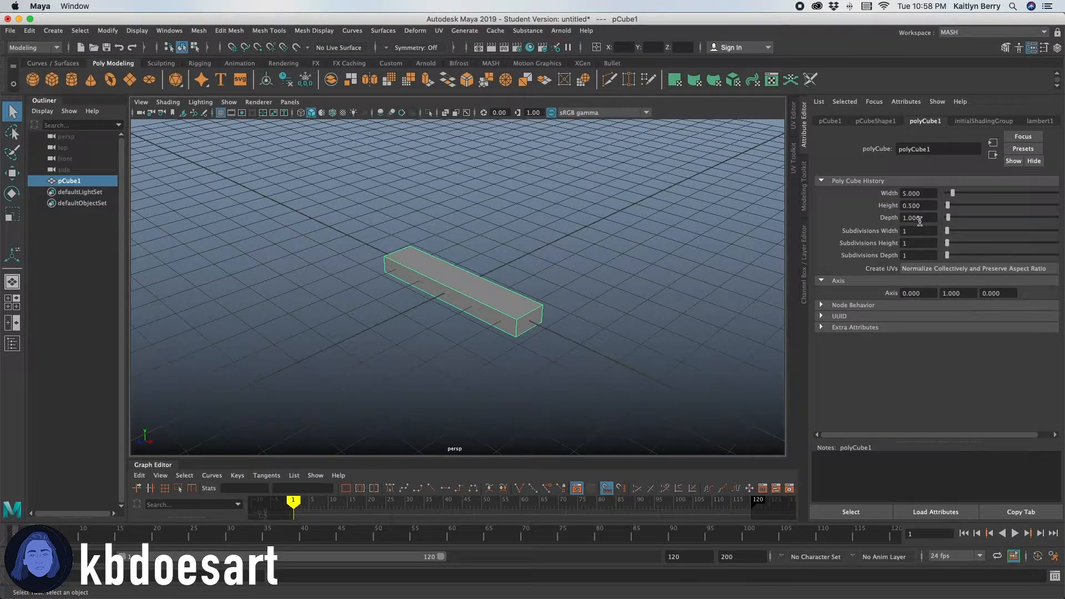
{"action": "type", "text": "10"}
{"action": "left_click", "coordinate": [922, 243]}
{"action": "type", "text": "2"}
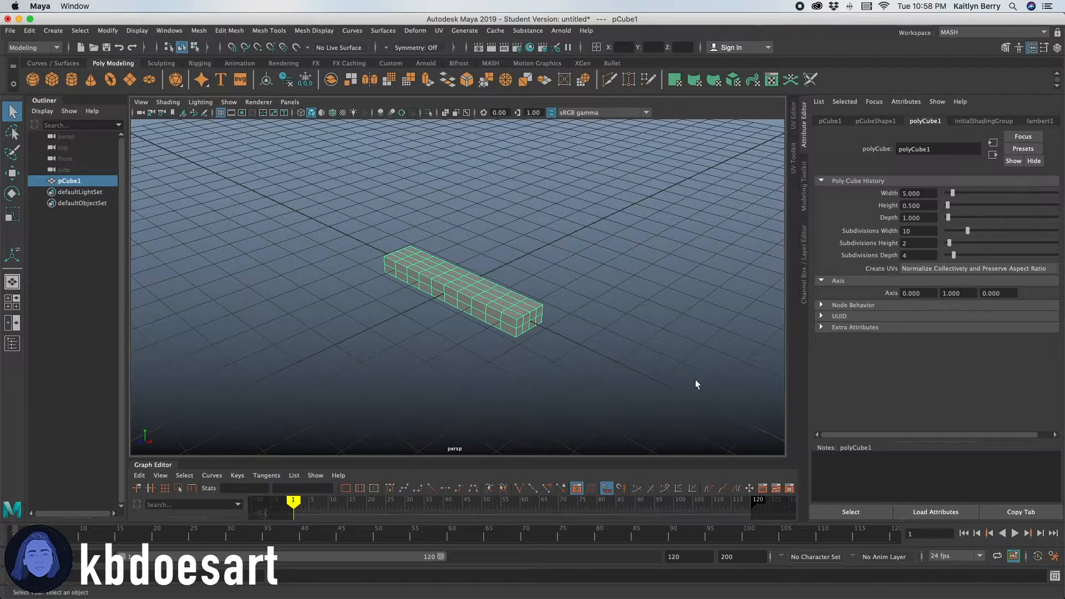
Pull the box's vertices into a handle outline and orbit to check the shape.
{"action": "left_click_drag", "start_coordinate": [695, 384], "coordinate": [420, 324]}
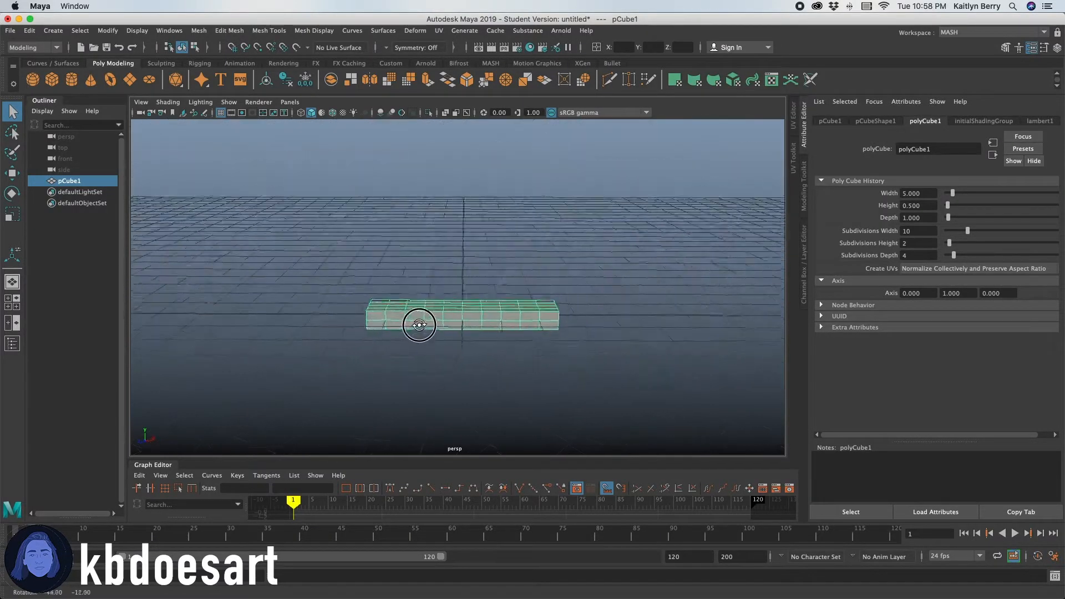
{"action": "left_click_drag", "start_coordinate": [419, 324], "coordinate": [290, 405]}
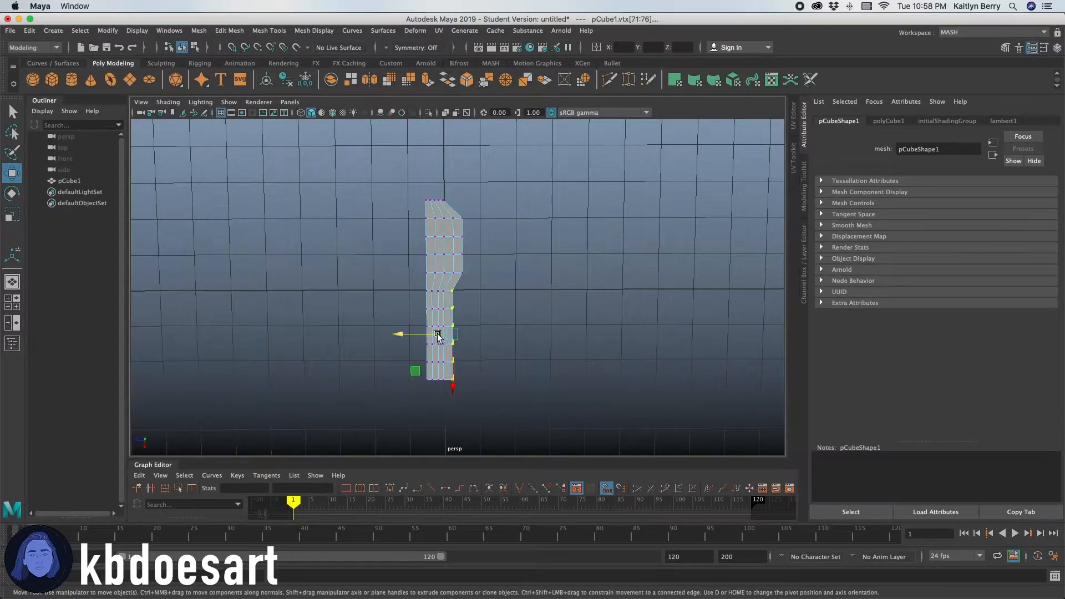
{"action": "left_click", "coordinate": [534, 351]}
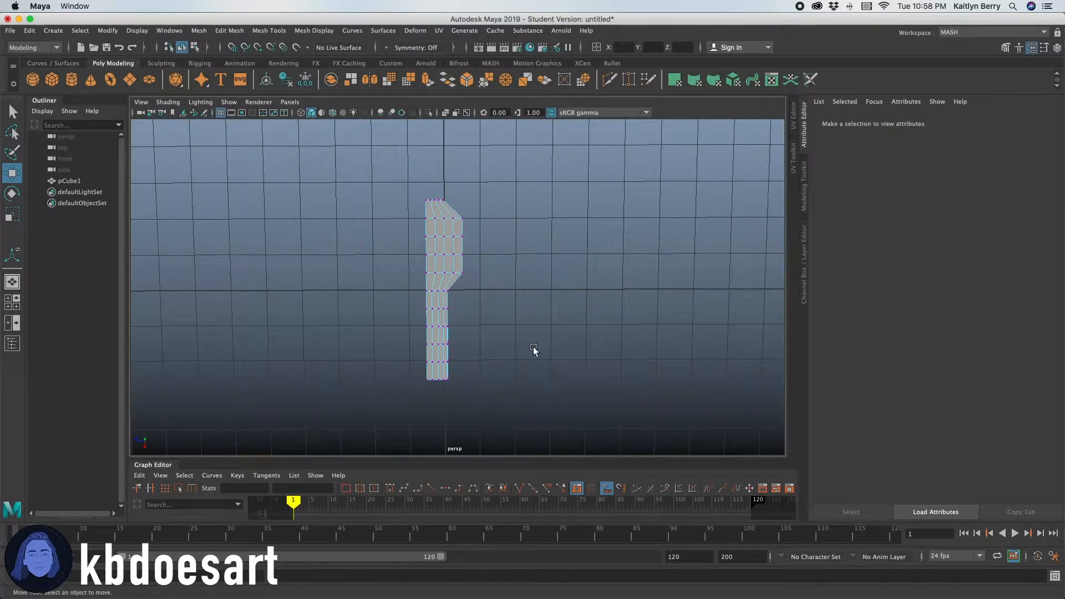
{"action": "left_click_drag", "start_coordinate": [533, 350], "coordinate": [487, 378]}
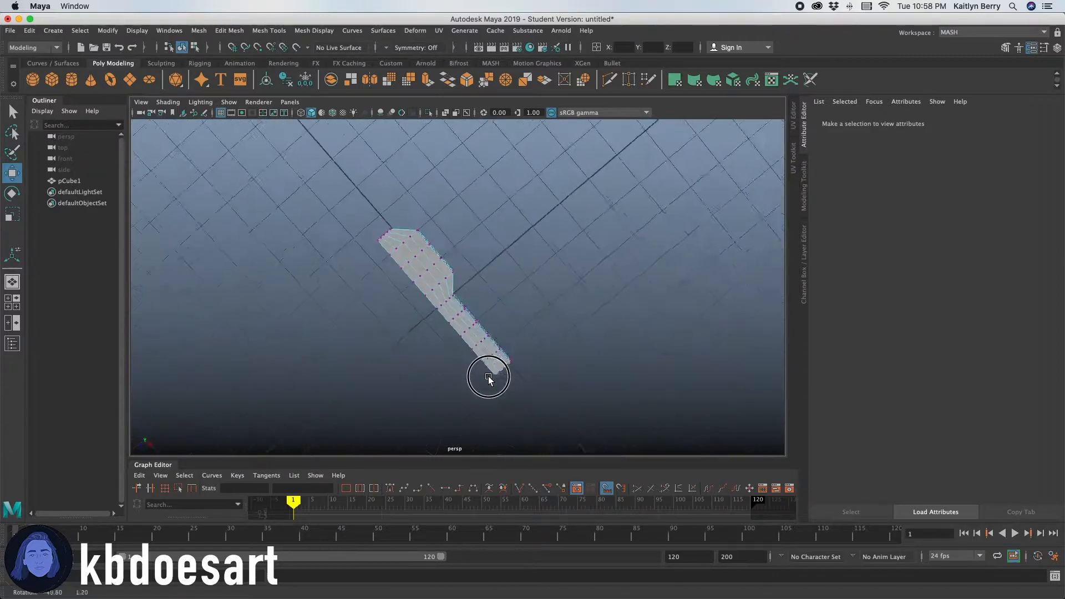
{"action": "left_click_drag", "start_coordinate": [488, 377], "coordinate": [466, 351]}
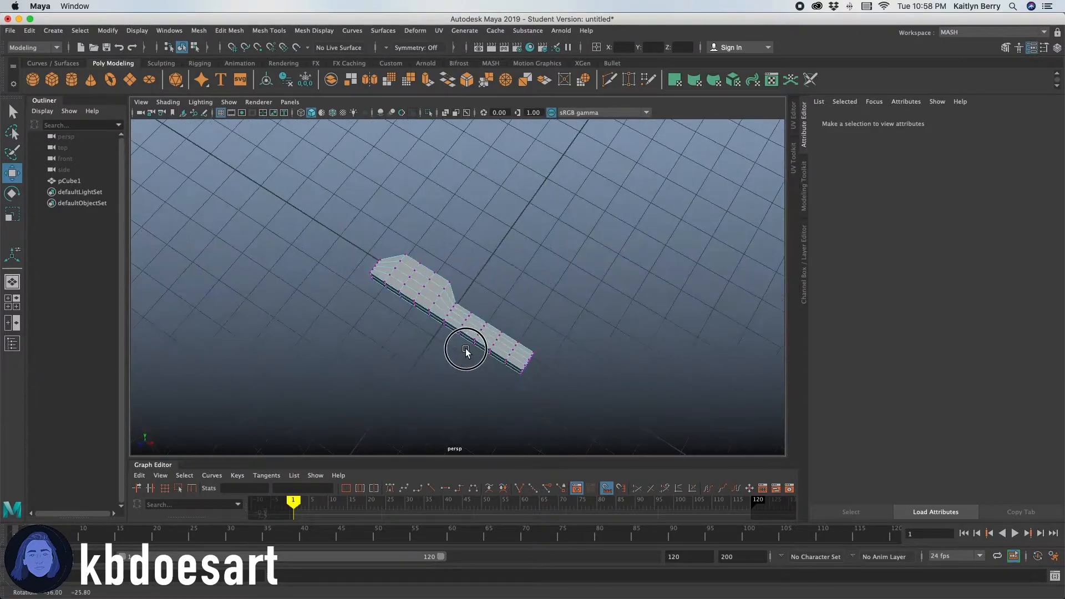
{"action": "left_click_drag", "start_coordinate": [467, 350], "coordinate": [459, 282]}
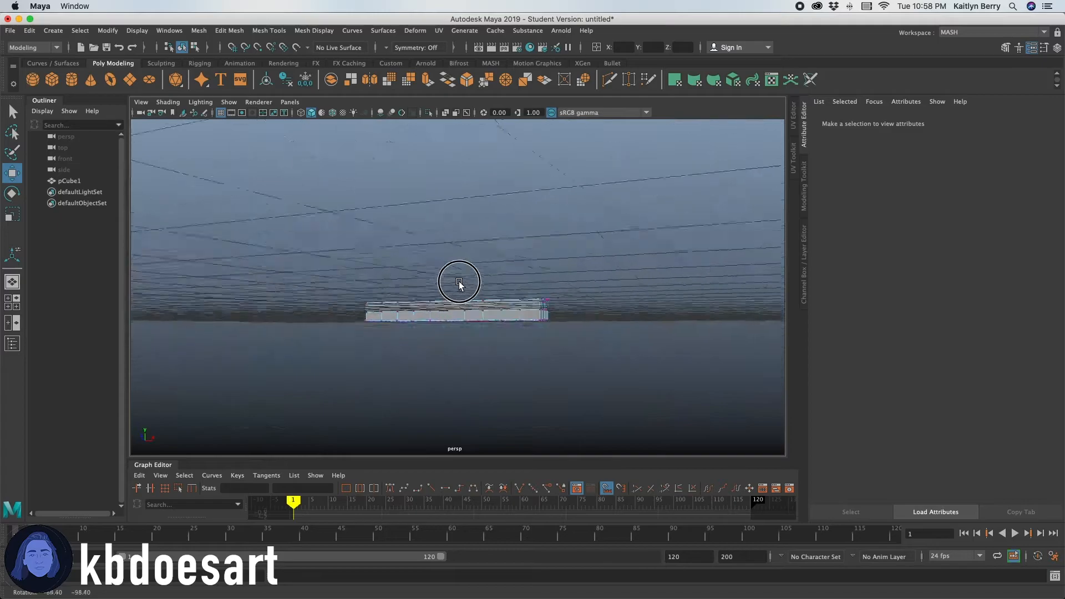
{"action": "left_click_drag", "start_coordinate": [458, 282], "coordinate": [305, 319]}
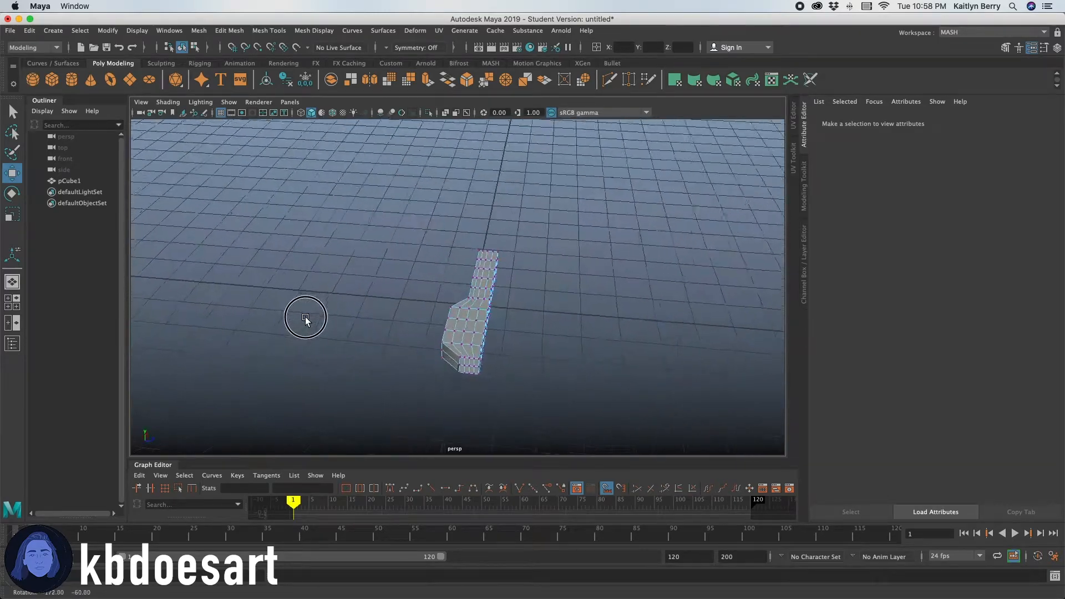
{"action": "left_click_drag", "start_coordinate": [306, 319], "coordinate": [659, 360]}
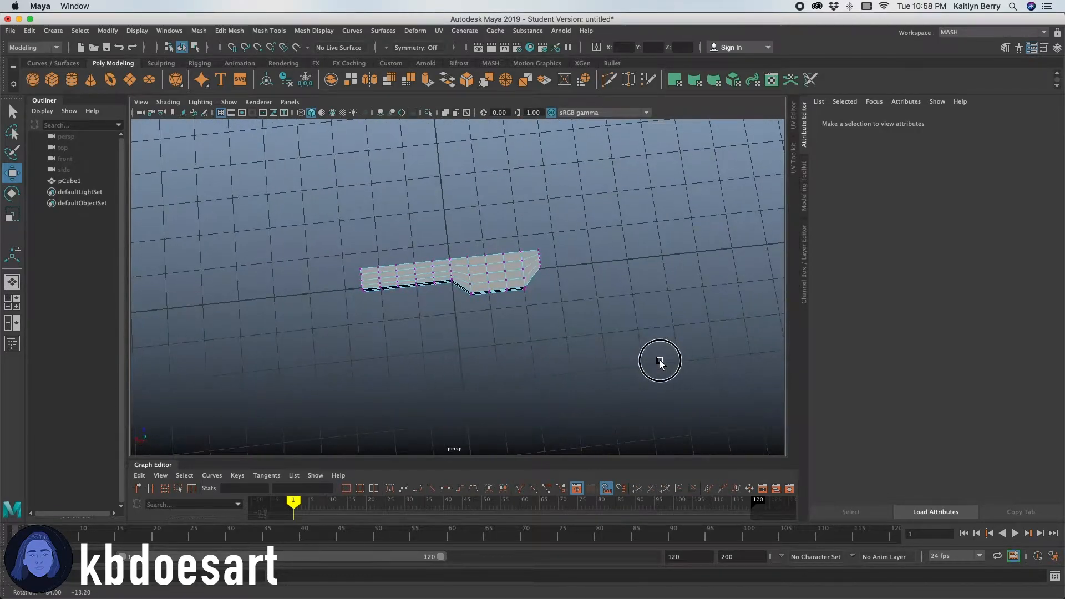
{"action": "left_click_drag", "start_coordinate": [659, 360], "coordinate": [564, 231]}
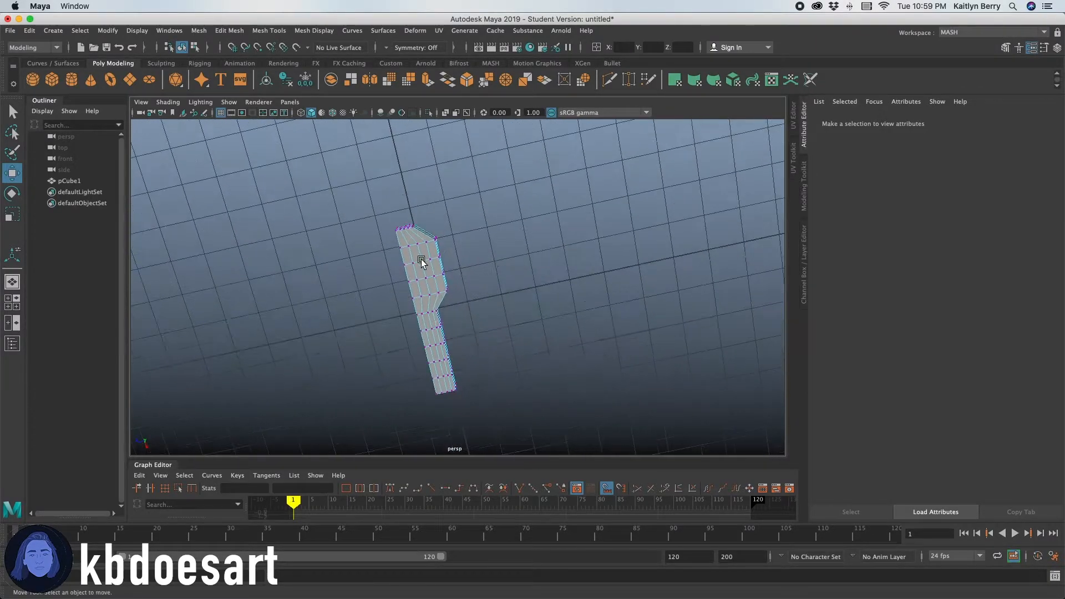
Move the blade-tip vertices outward into a wider, curved tip.
{"action": "left_click_drag", "start_coordinate": [421, 263], "coordinate": [520, 353]}
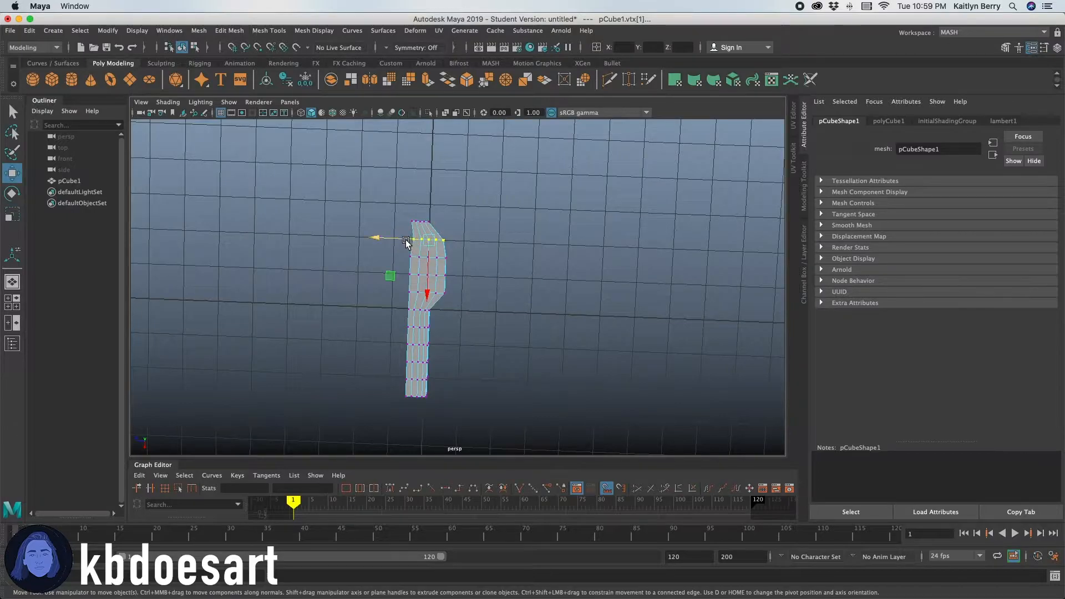
{"action": "left_click", "coordinate": [499, 286]}
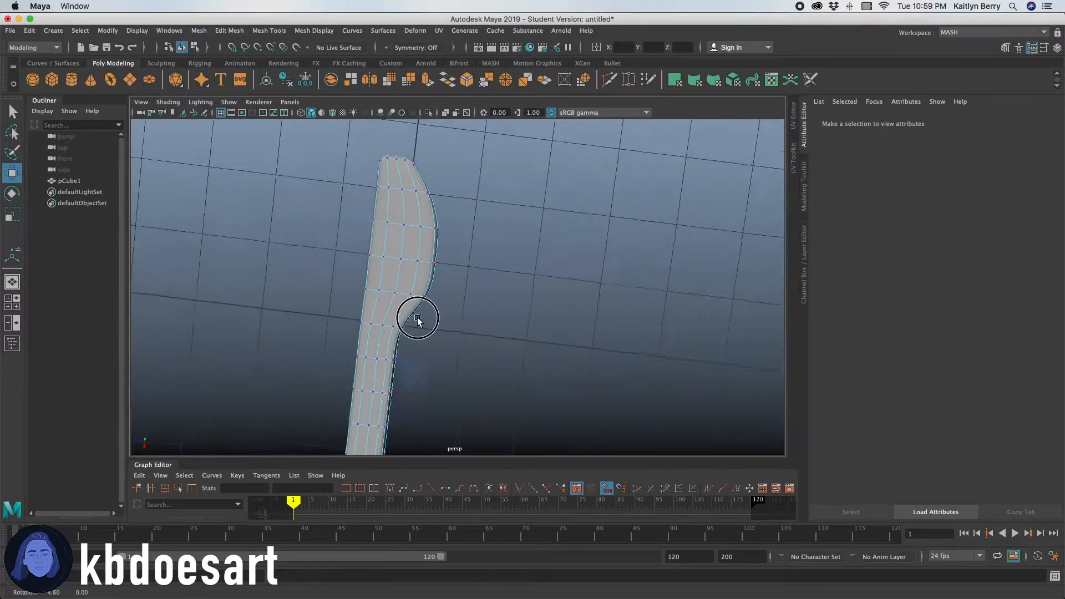
{"action": "left_click_drag", "start_coordinate": [418, 319], "coordinate": [503, 282]}
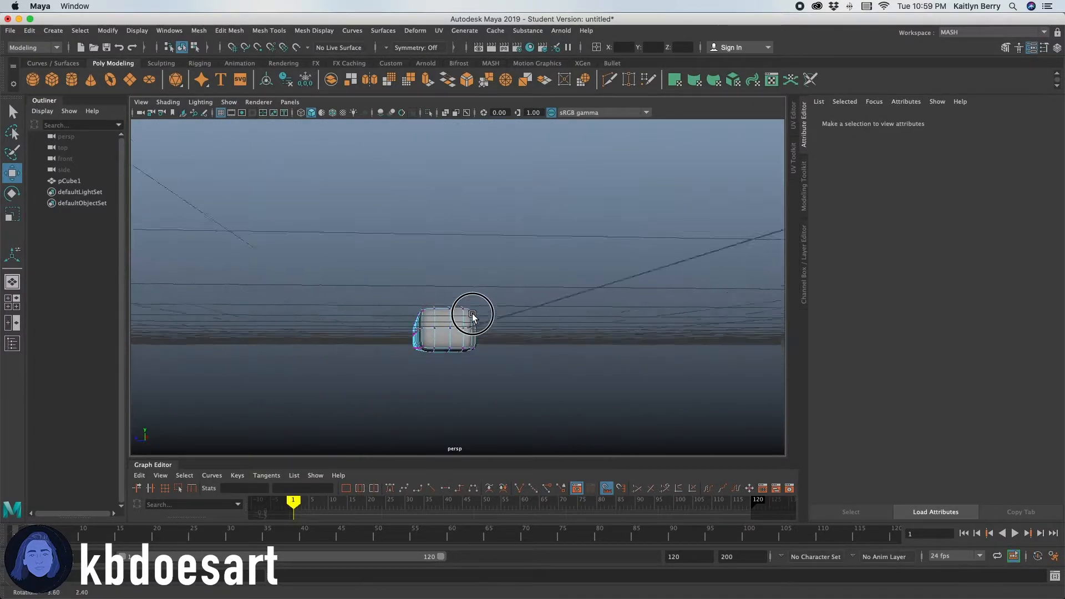
Scale the blade's vertices flatter so the blade is thinner than the handle.
{"action": "left_click", "coordinate": [472, 316]}
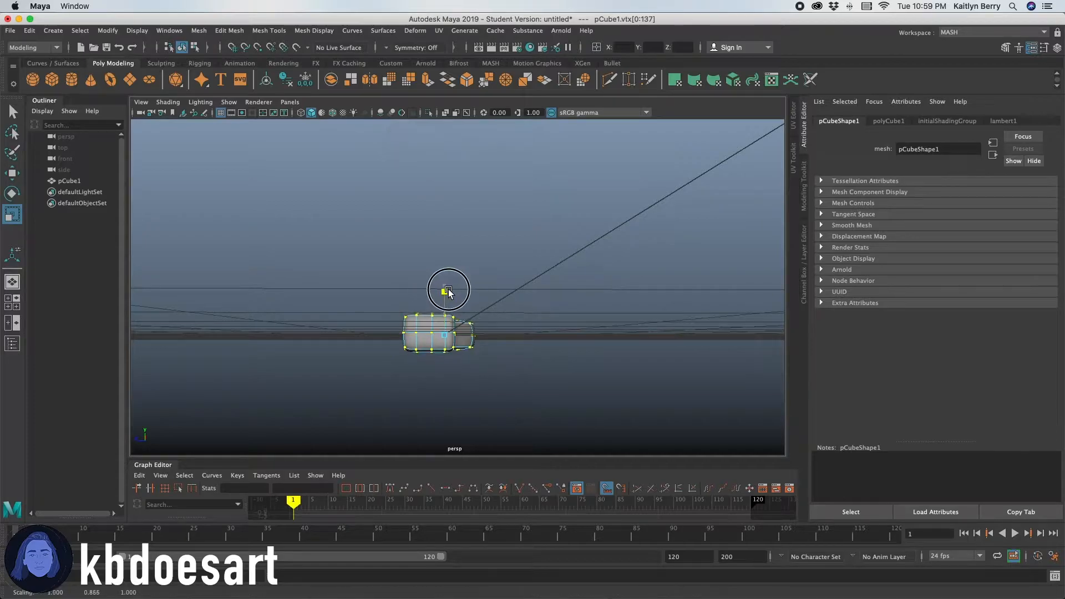
{"action": "left_click_drag", "start_coordinate": [448, 291], "coordinate": [517, 336]}
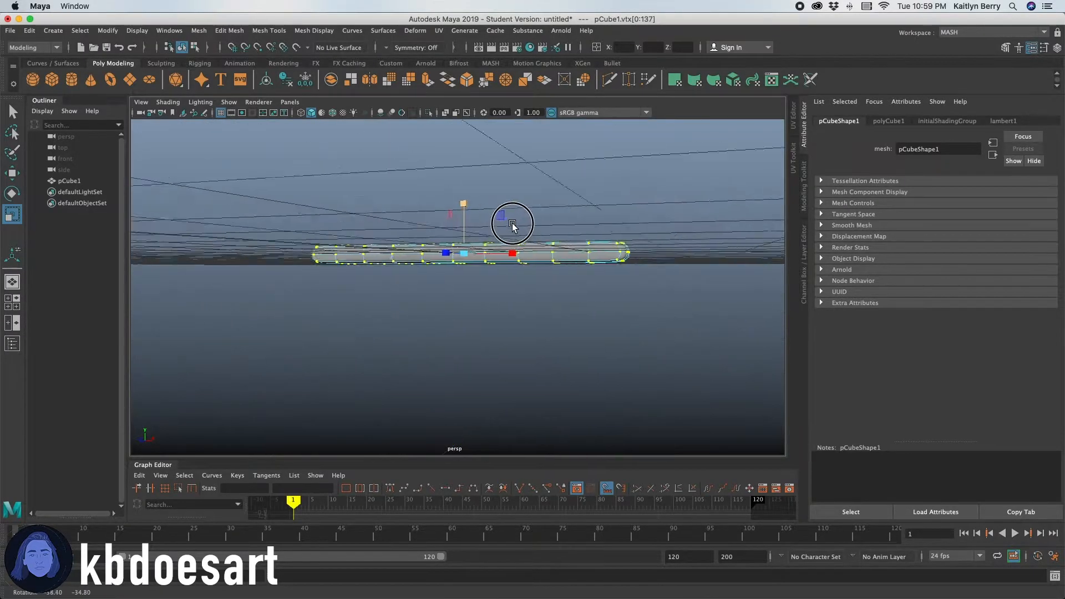
{"action": "left_click_drag", "start_coordinate": [513, 224], "coordinate": [436, 373]}
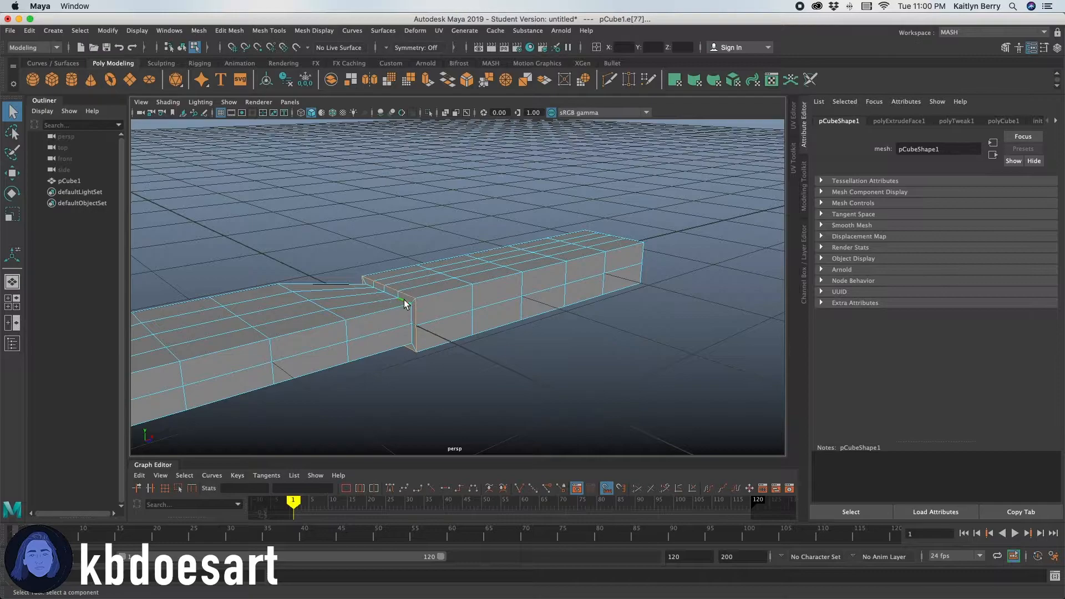
Bevel the edges where blade meets handle with Fraction 0.5 and 2 segments.
{"action": "left_click", "coordinate": [521, 303]}
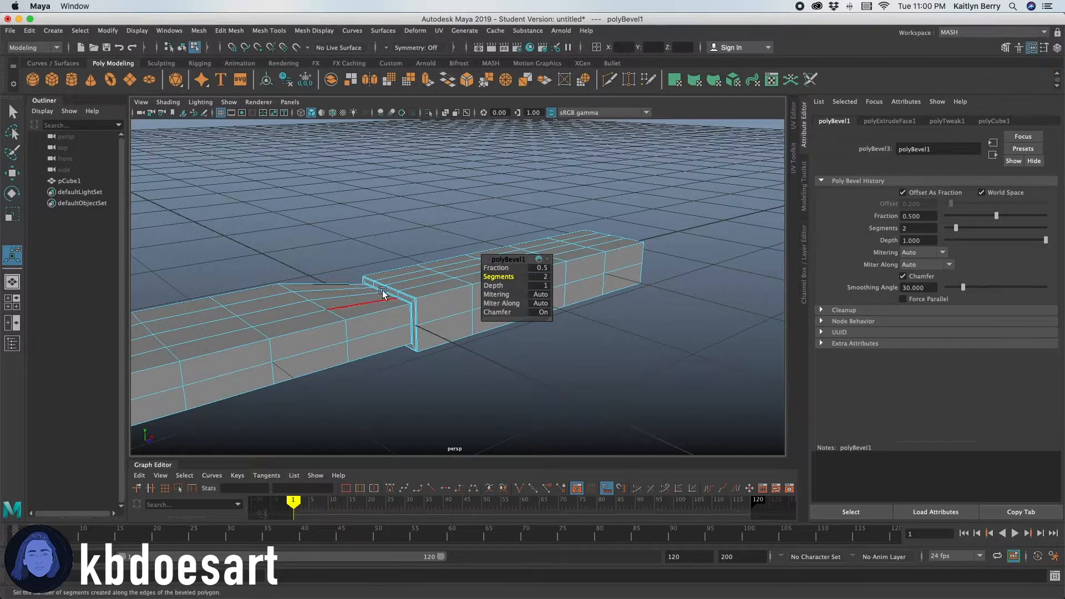
{"action": "left_click_drag", "start_coordinate": [384, 293], "coordinate": [560, 315]}
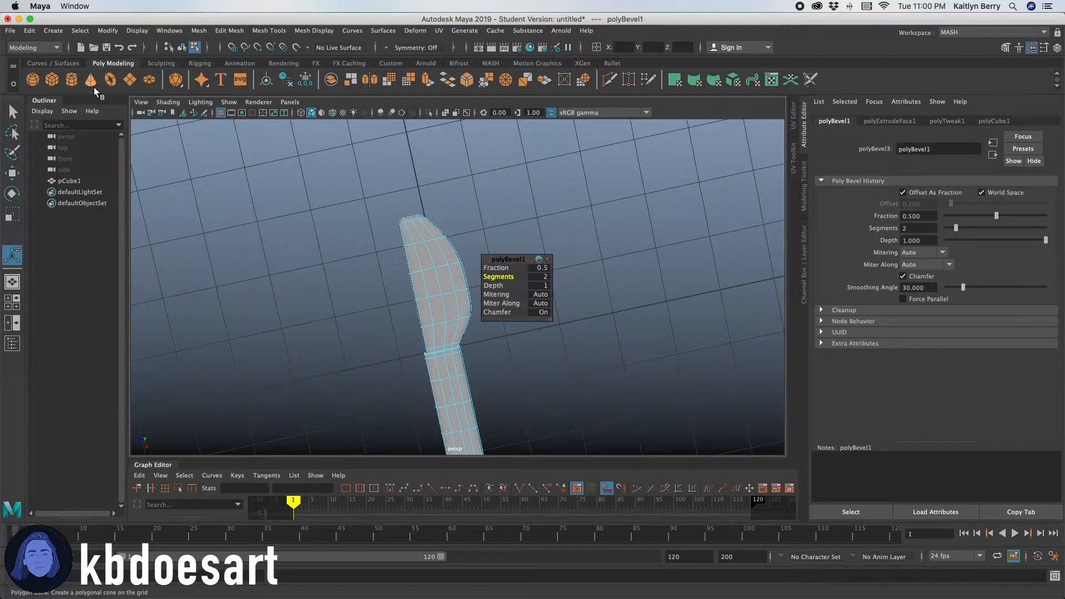
{"action": "mouse_move", "coordinate": [75, 80]}
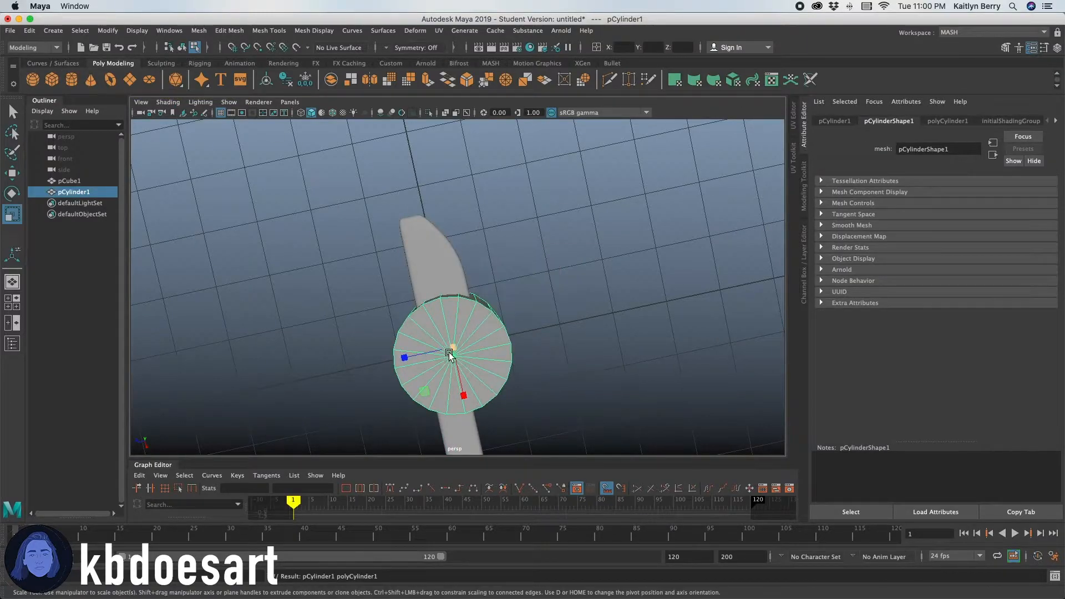
Shrink the new cylinder, move it onto the blade, and check the knife's bevel settings.
{"action": "left_click_drag", "start_coordinate": [451, 353], "coordinate": [377, 379]}
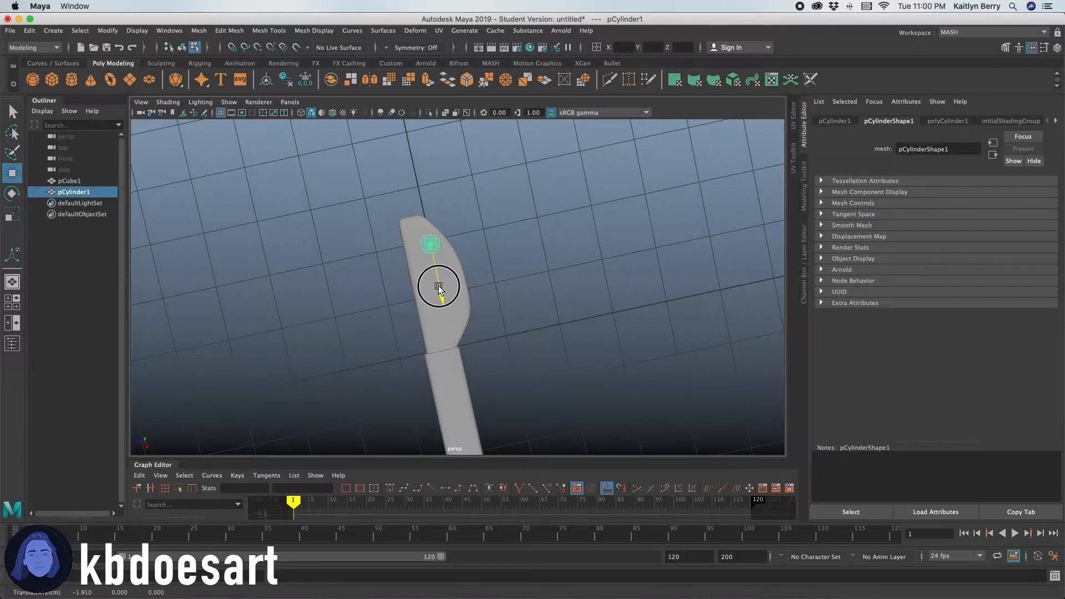
{"action": "left_click_drag", "start_coordinate": [438, 286], "coordinate": [451, 343]}
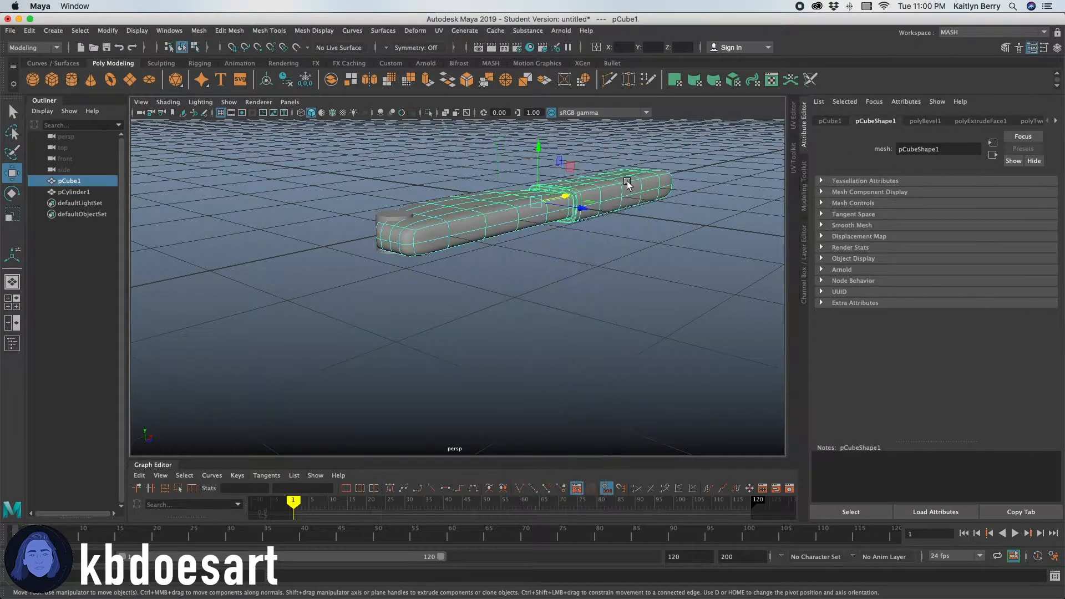
{"action": "left_click", "coordinate": [925, 121]}
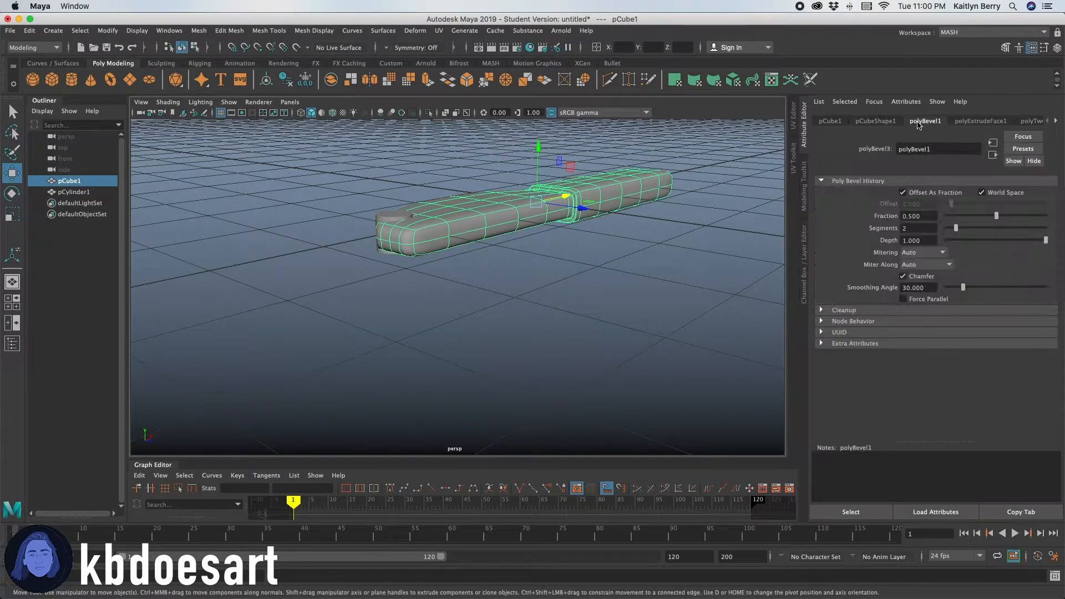
{"action": "left_click", "coordinate": [829, 121]}
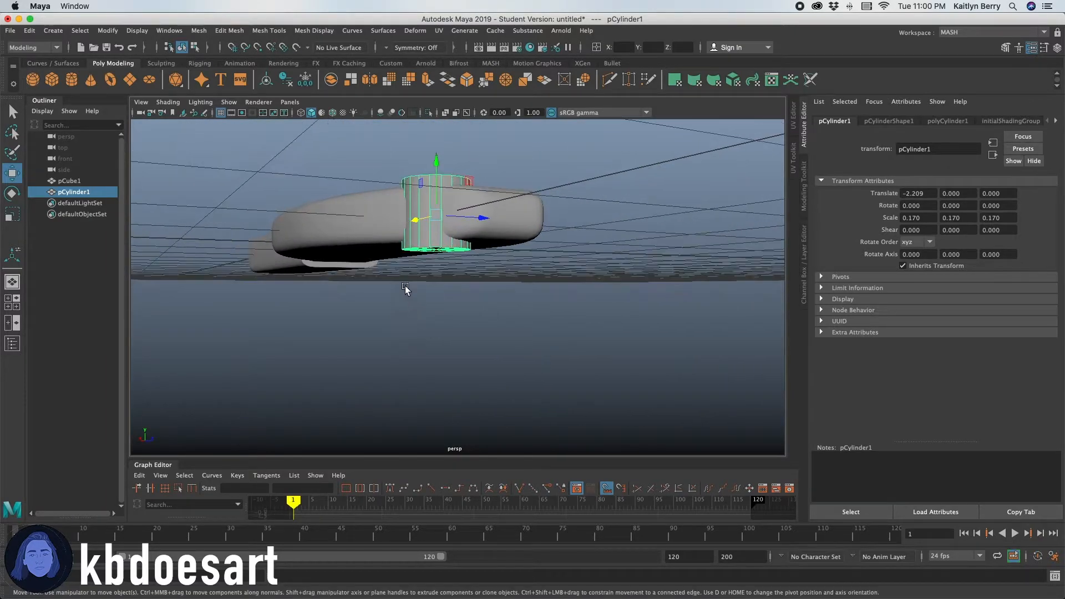
Stretch the cylinder to the blade's thickness and set it into the blade edge.
{"action": "left_click_drag", "start_coordinate": [435, 218], "coordinate": [435, 180]}
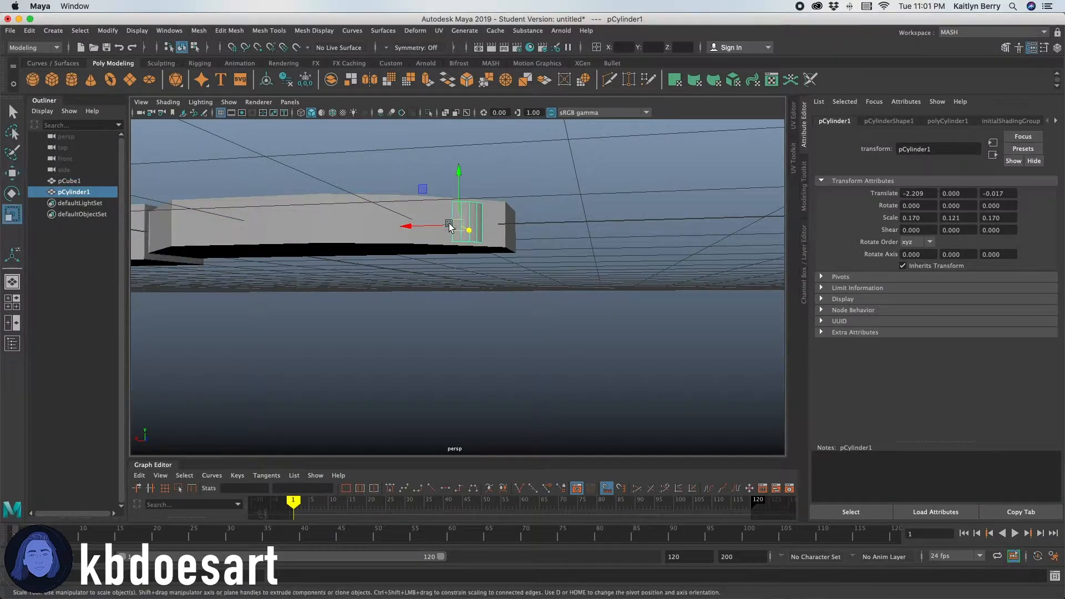
{"action": "left_click_drag", "start_coordinate": [448, 225], "coordinate": [459, 170]}
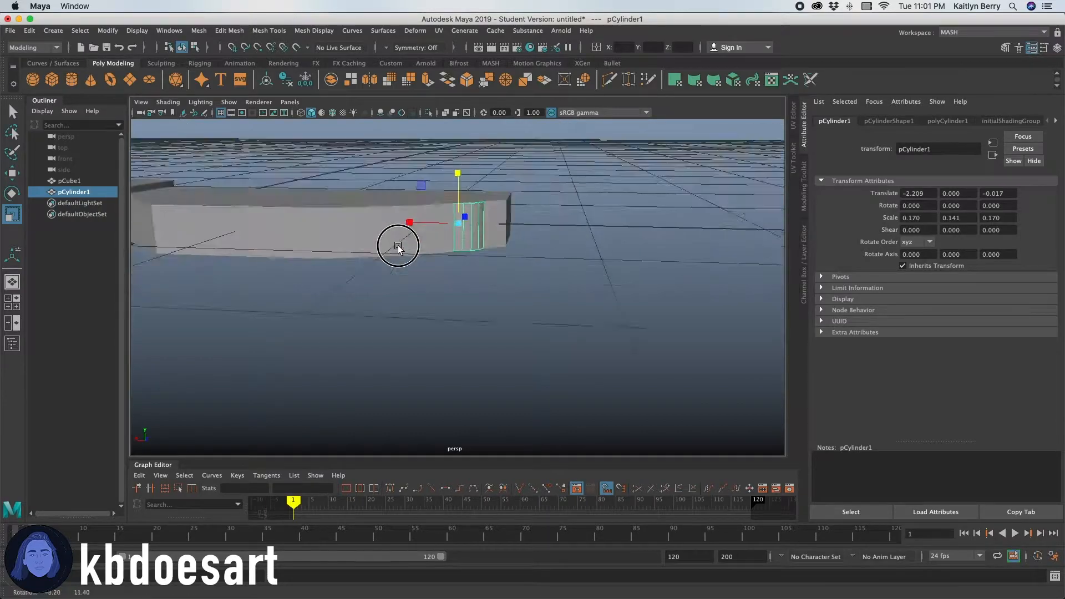
{"action": "left_click_drag", "start_coordinate": [397, 246], "coordinate": [372, 304]}
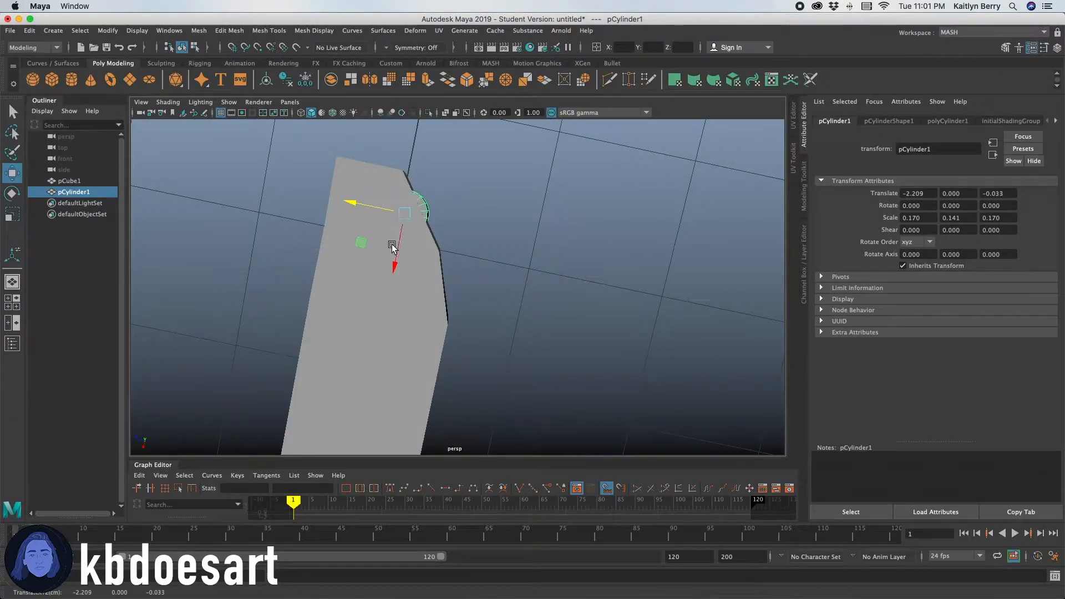
{"action": "left_click_drag", "start_coordinate": [405, 244], "coordinate": [394, 234]}
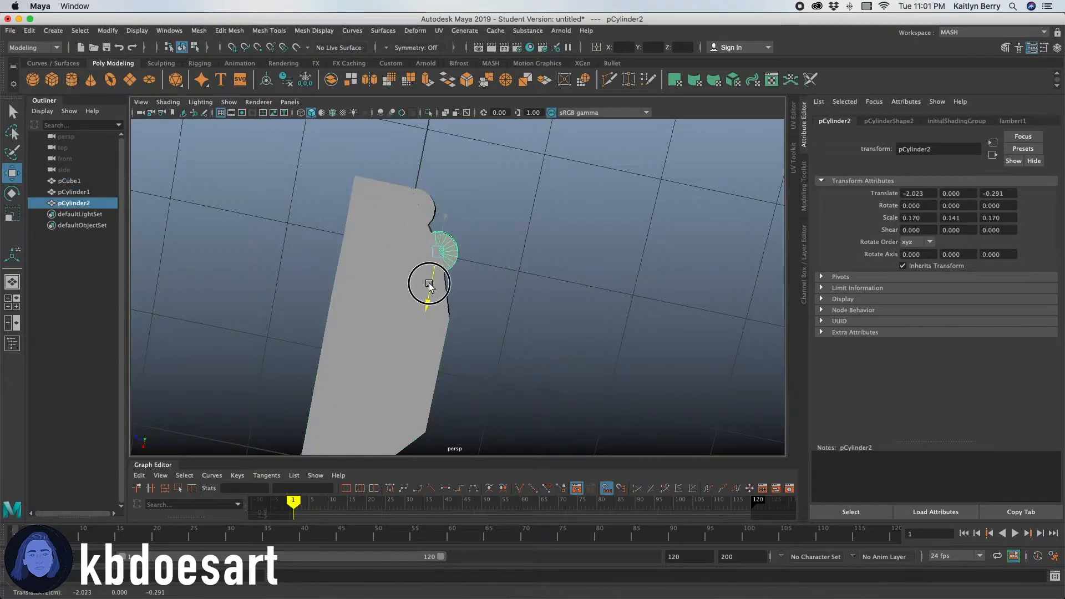
Place copied cylinders one after another along the cutting edge, up to the blade corner.
{"action": "left_click_drag", "start_coordinate": [429, 284], "coordinate": [408, 246]}
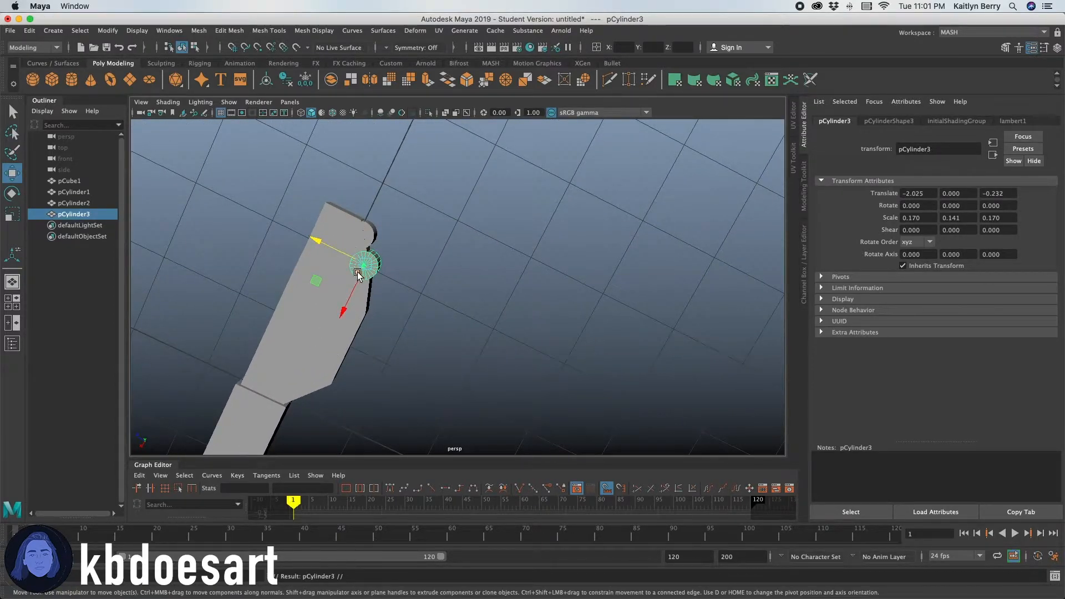
{"action": "left_click_drag", "start_coordinate": [367, 261], "coordinate": [350, 293]}
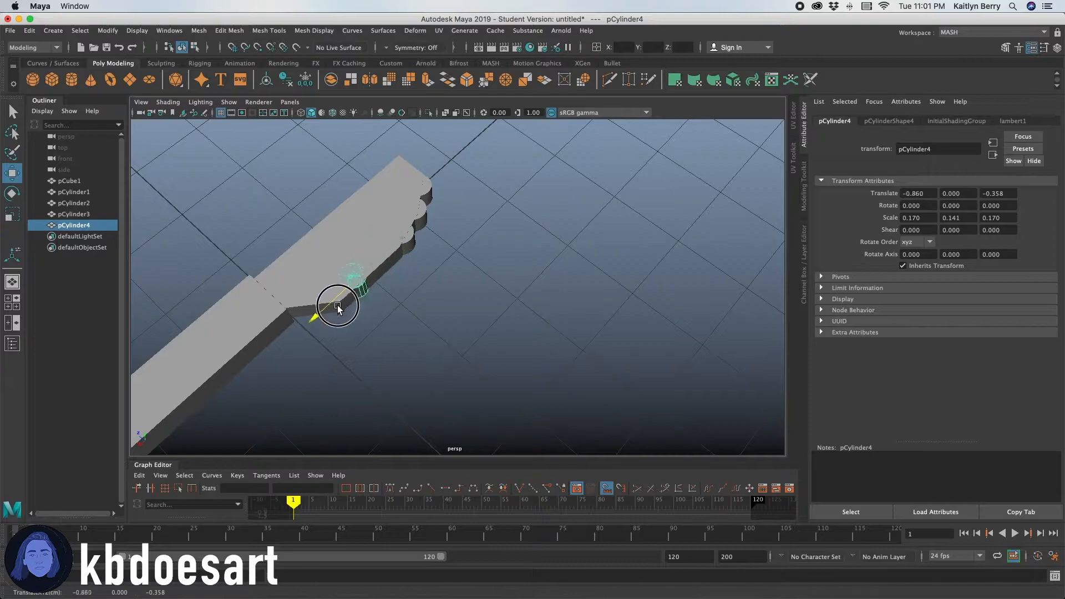
{"action": "left_click_drag", "start_coordinate": [338, 304], "coordinate": [328, 312]}
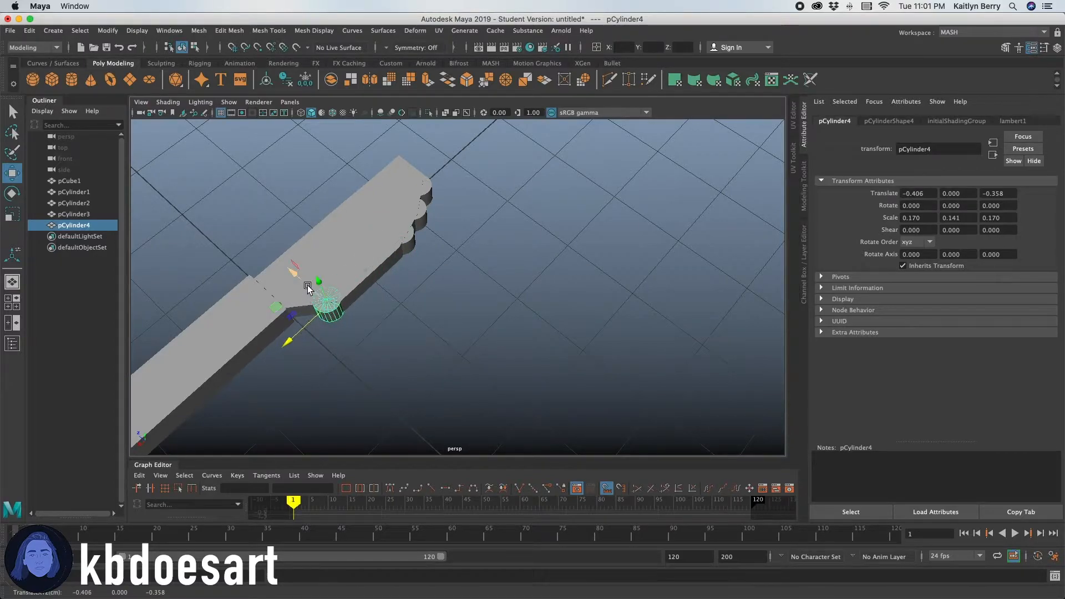
{"action": "left_click_drag", "start_coordinate": [307, 285], "coordinate": [292, 322]}
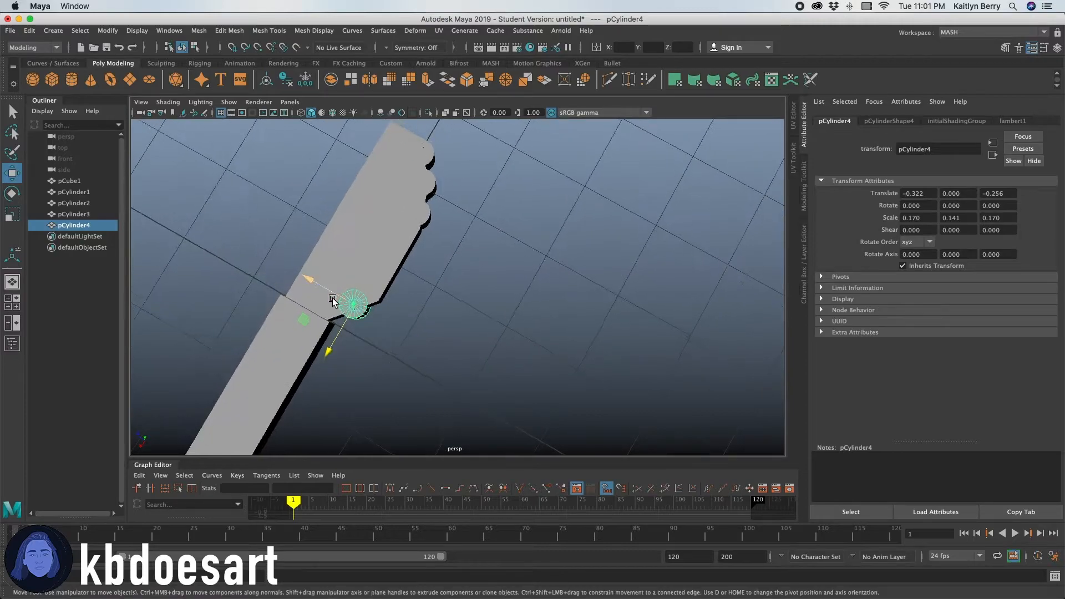
{"action": "left_click_drag", "start_coordinate": [354, 302], "coordinate": [330, 338]}
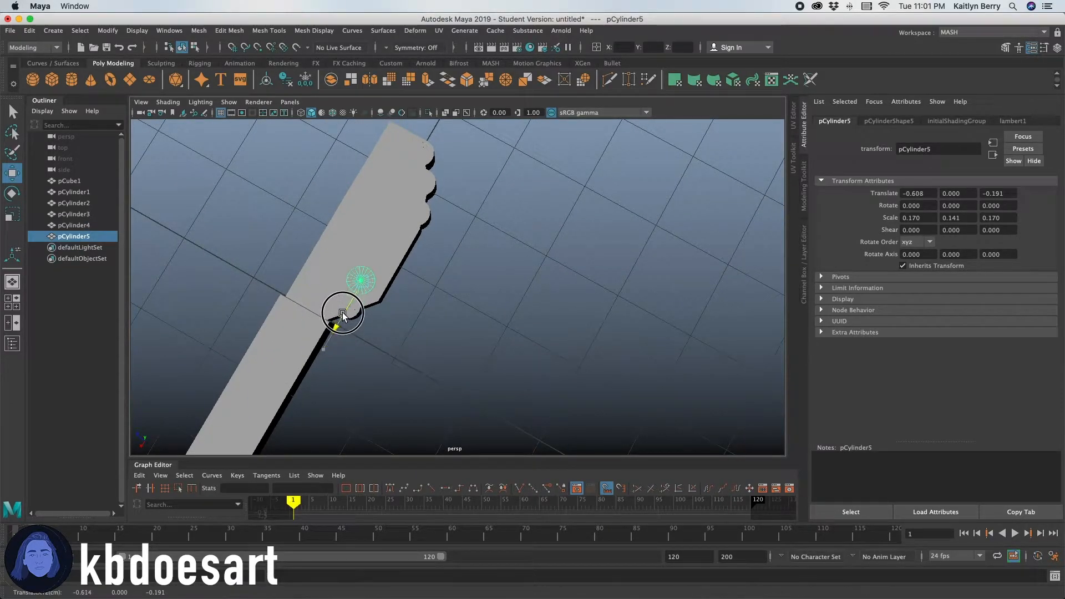
{"action": "left_click_drag", "start_coordinate": [343, 312], "coordinate": [346, 282]}
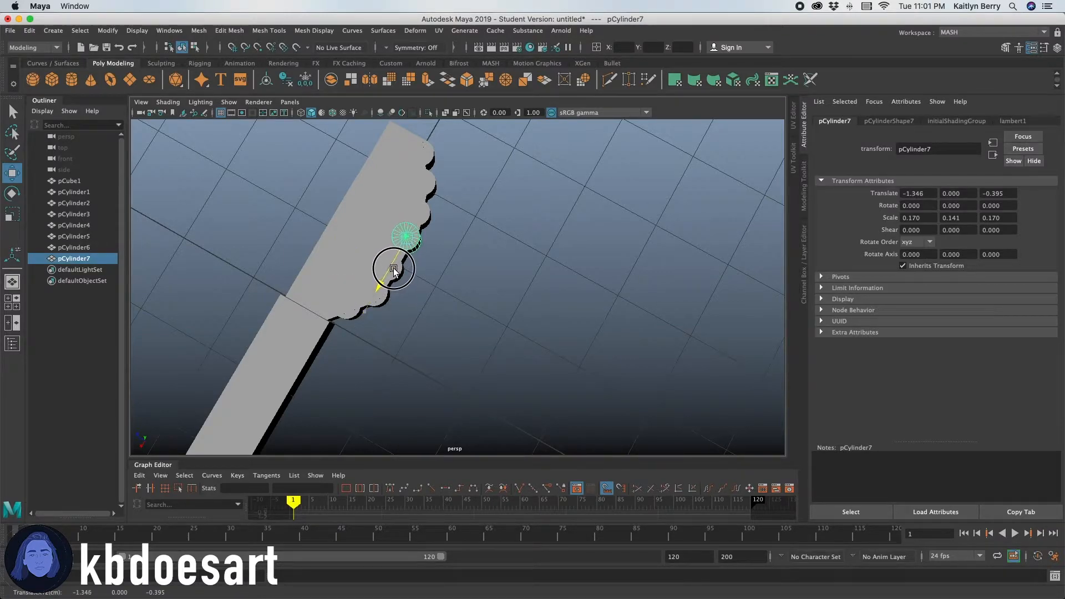
Scale all the edge cylinders together and combine them with the knife.
{"action": "left_click", "coordinate": [73, 246]}
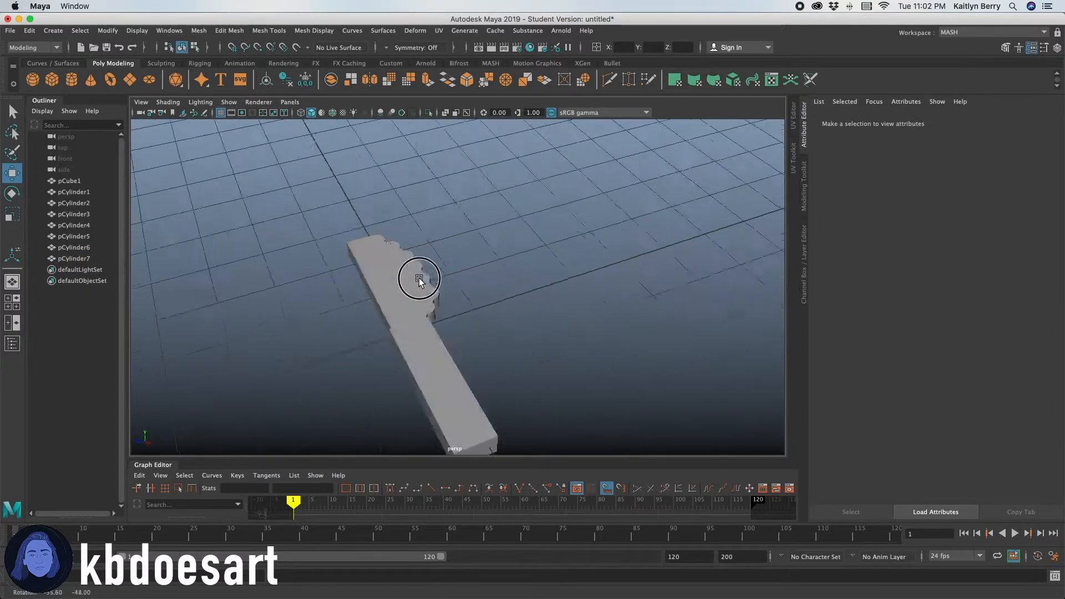
{"action": "left_click_drag", "start_coordinate": [420, 279], "coordinate": [436, 333]}
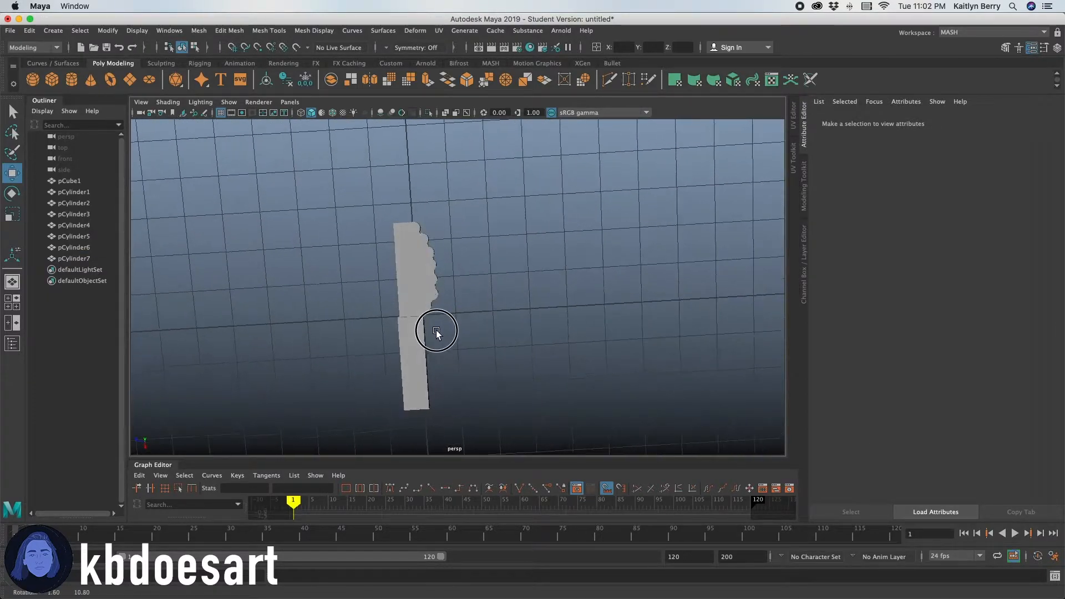
{"action": "left_click_drag", "start_coordinate": [437, 333], "coordinate": [367, 339]}
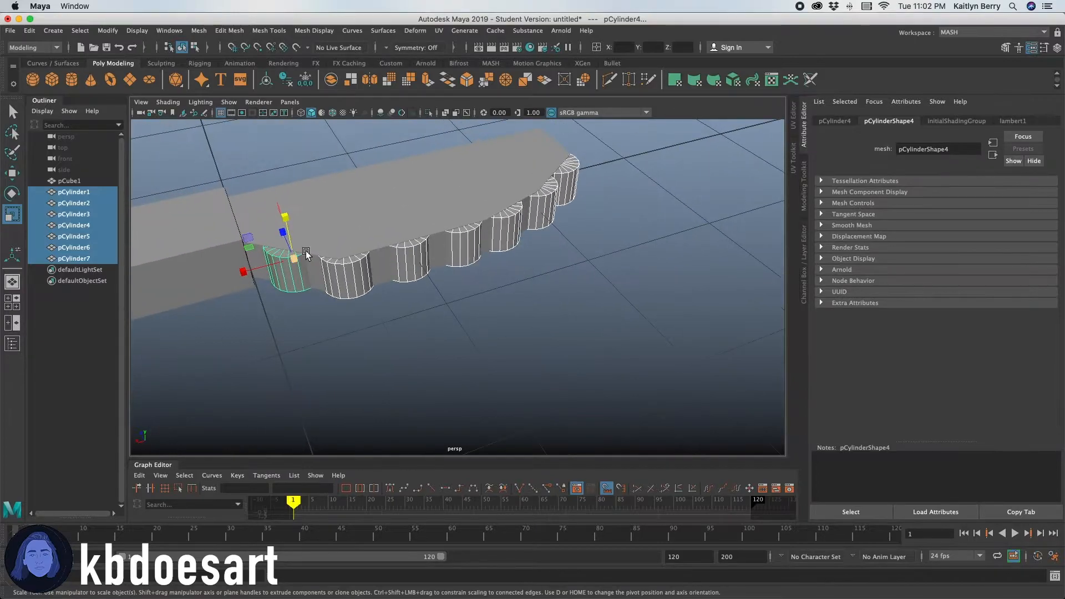
{"action": "left_click_drag", "start_coordinate": [306, 255], "coordinate": [284, 234]}
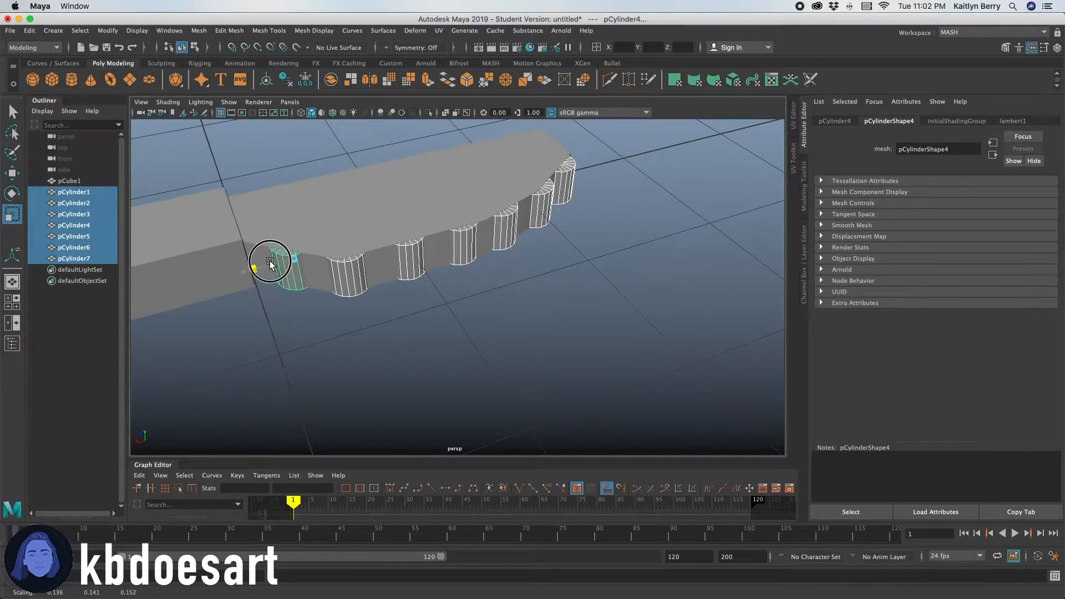
{"action": "left_click_drag", "start_coordinate": [271, 261], "coordinate": [397, 306]}
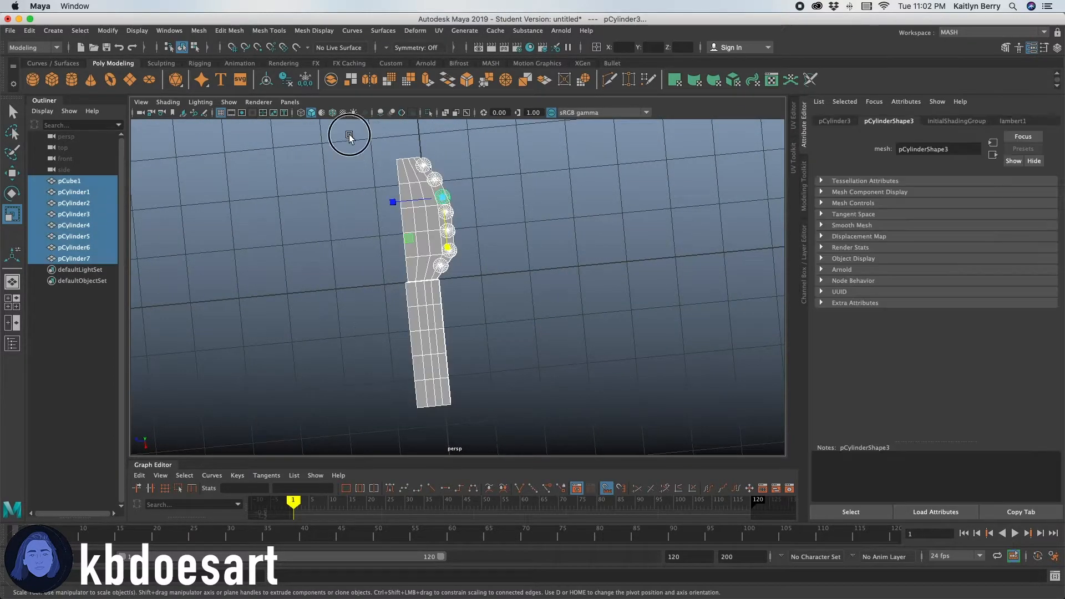
{"action": "left_click", "coordinate": [199, 30]}
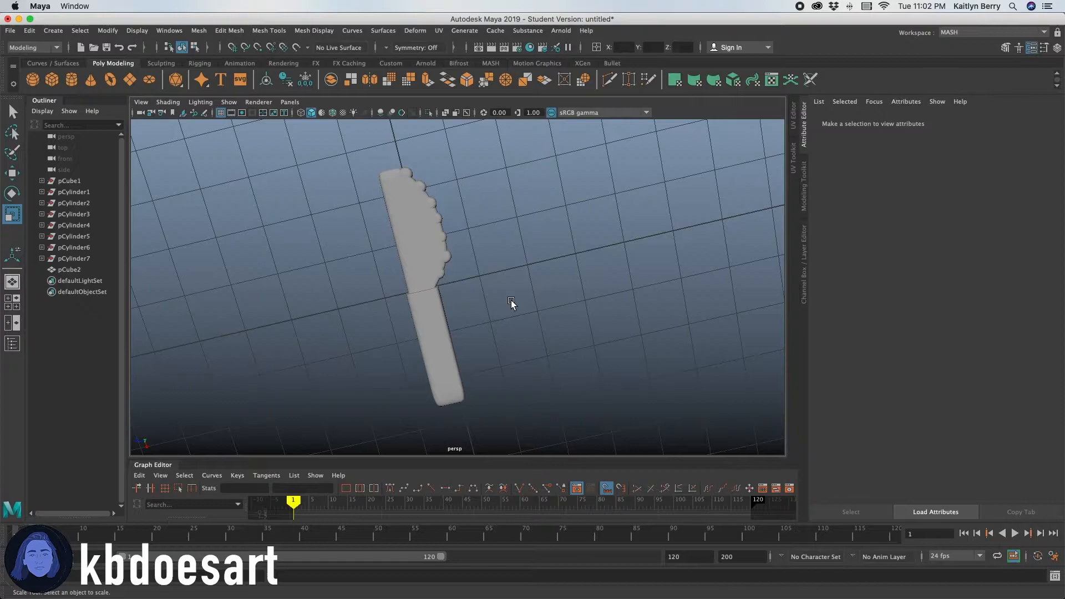
Narrow the blade faces of pCube1 in Z and orbit to review the scalloped edge.
{"action": "left_click", "coordinate": [415, 272]}
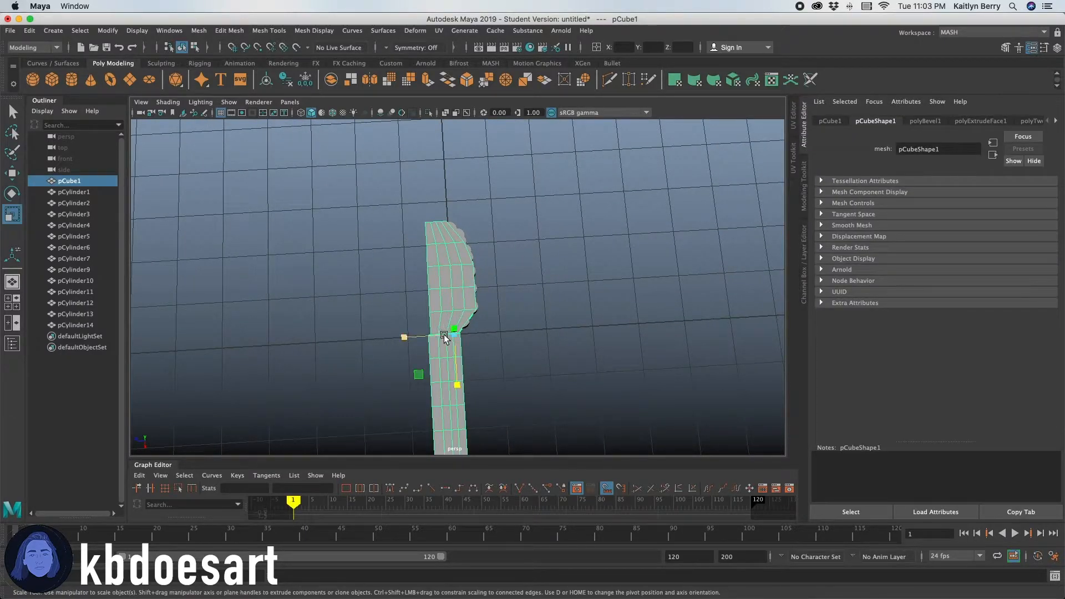
{"action": "left_click_drag", "start_coordinate": [445, 335], "coordinate": [445, 335]}
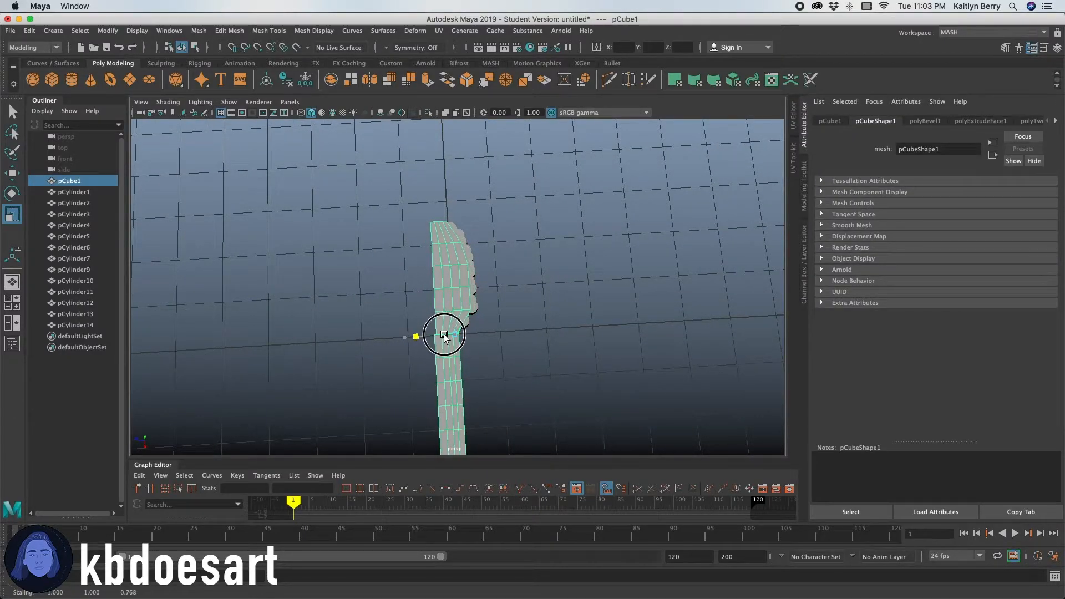
{"action": "left_click", "coordinate": [73, 191]}
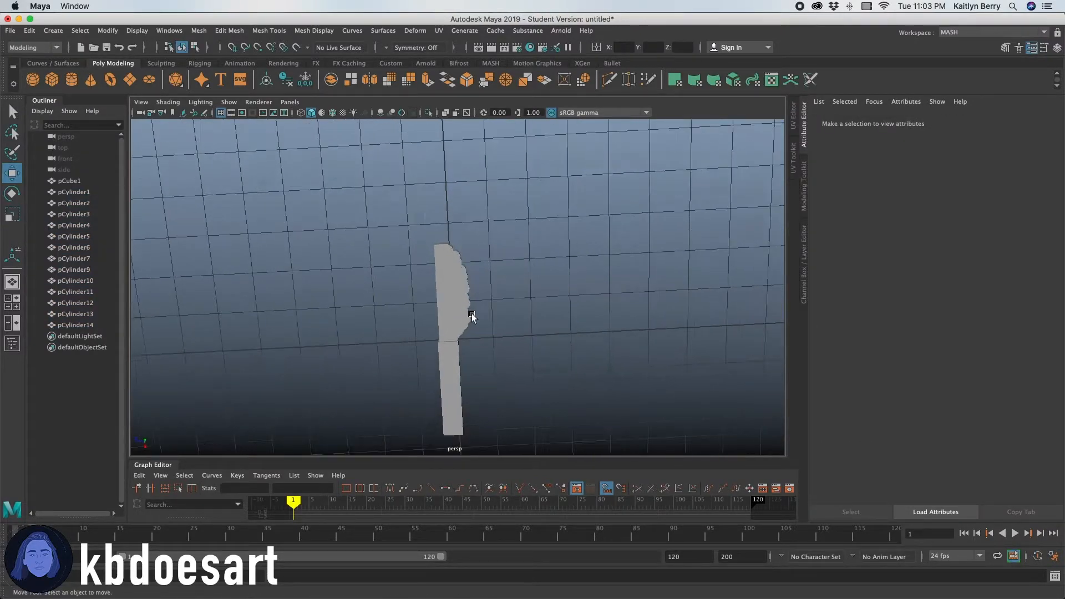
{"action": "left_click_drag", "start_coordinate": [473, 316], "coordinate": [506, 337]}
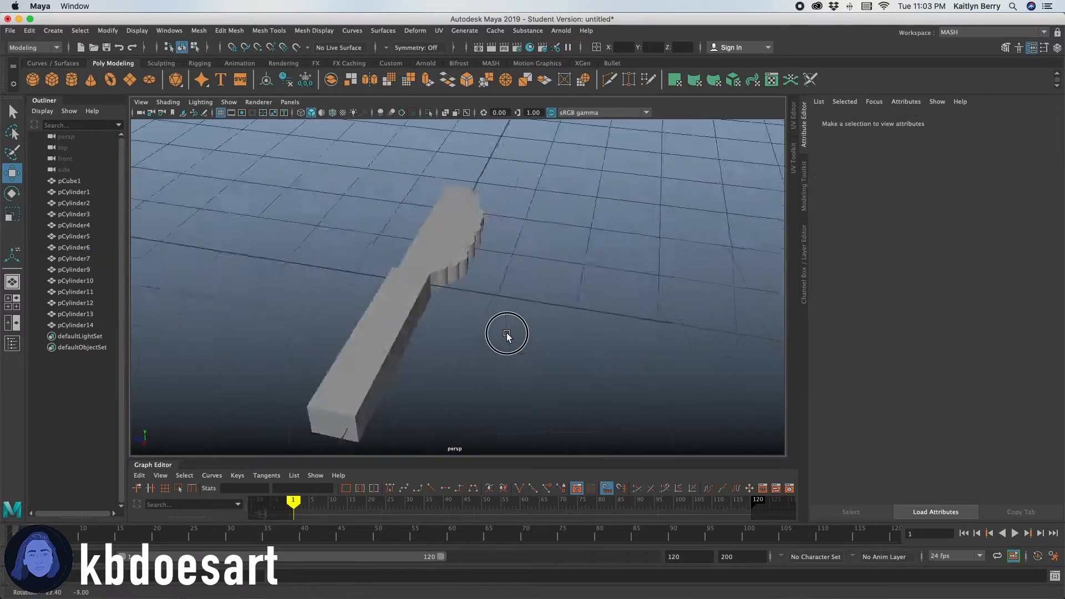
{"action": "left_click_drag", "start_coordinate": [506, 334], "coordinate": [365, 224]}
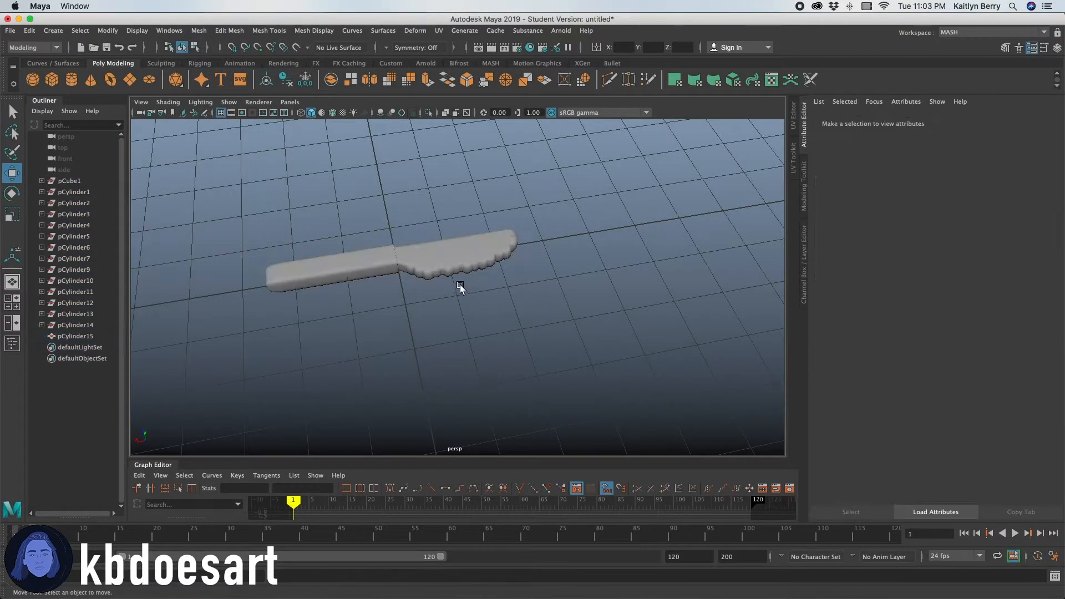
{"action": "left_click_drag", "start_coordinate": [460, 285], "coordinate": [388, 337]}
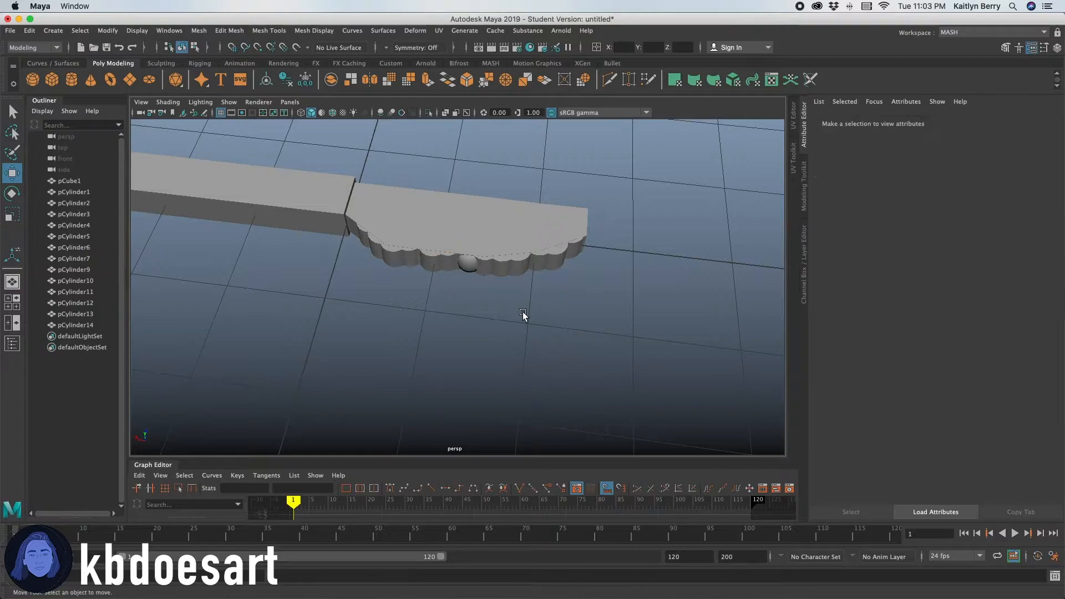
Select edge cylinders in the Outliner and nudge them along the blade's curved edge.
{"action": "left_click", "coordinate": [467, 265]}
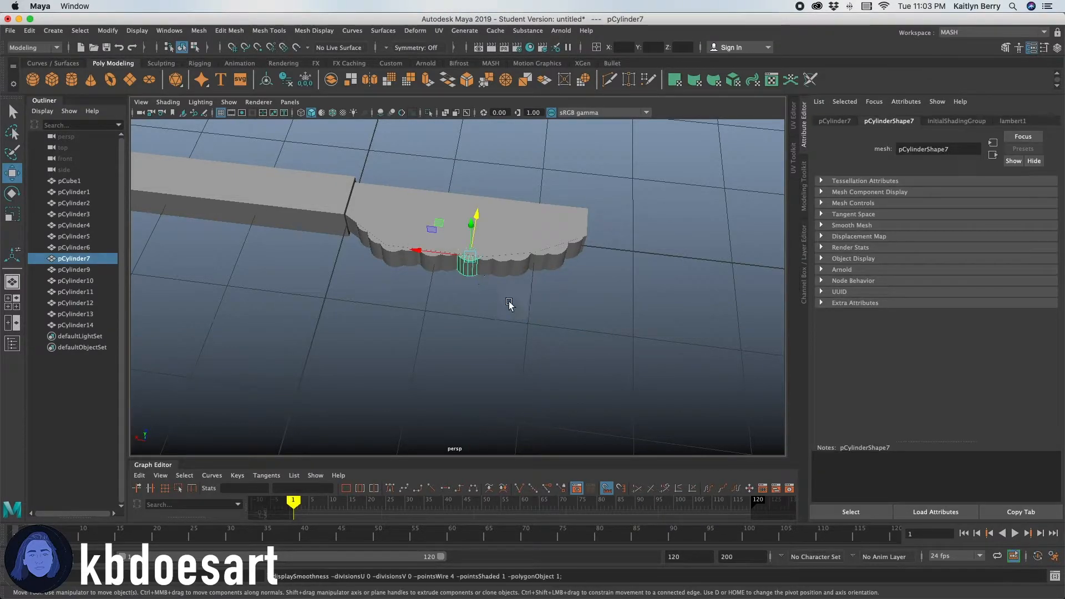
{"action": "left_click", "coordinate": [524, 309]}
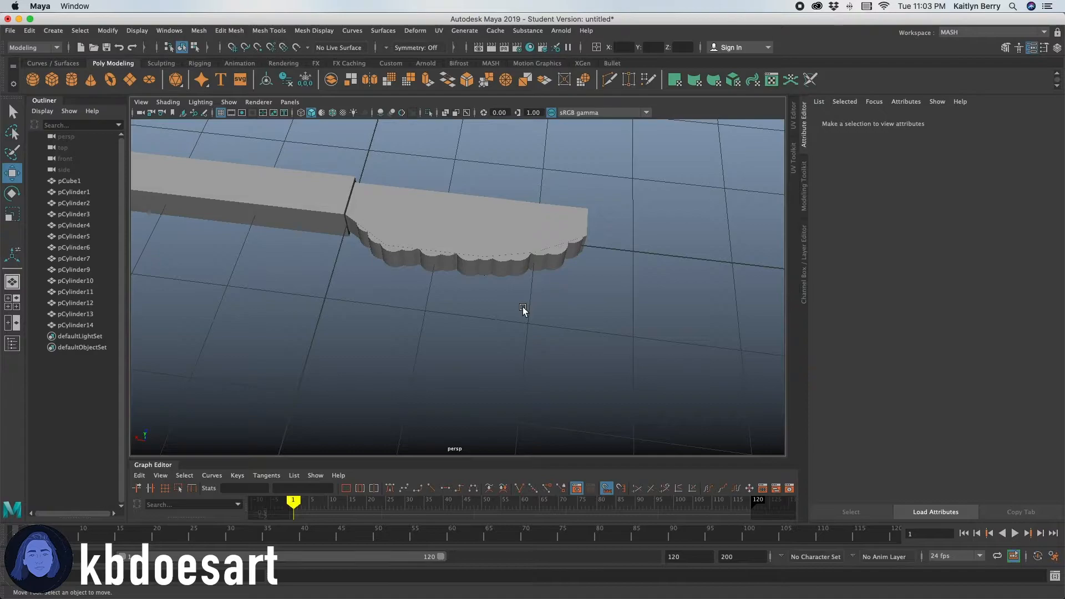
{"action": "left_click_drag", "start_coordinate": [523, 311], "coordinate": [436, 358]}
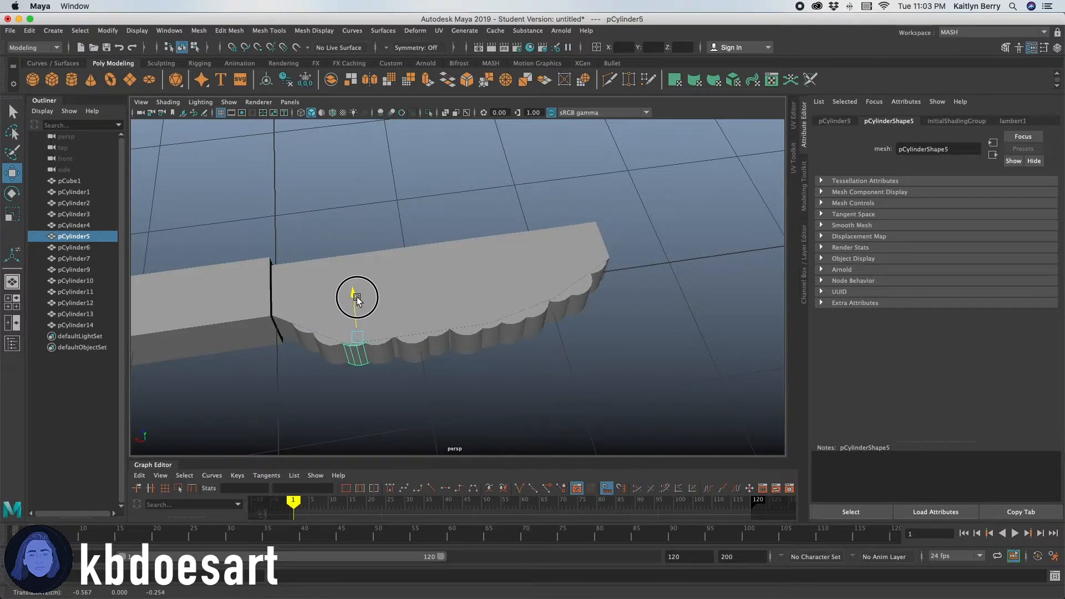
{"action": "left_click", "coordinate": [74, 246]}
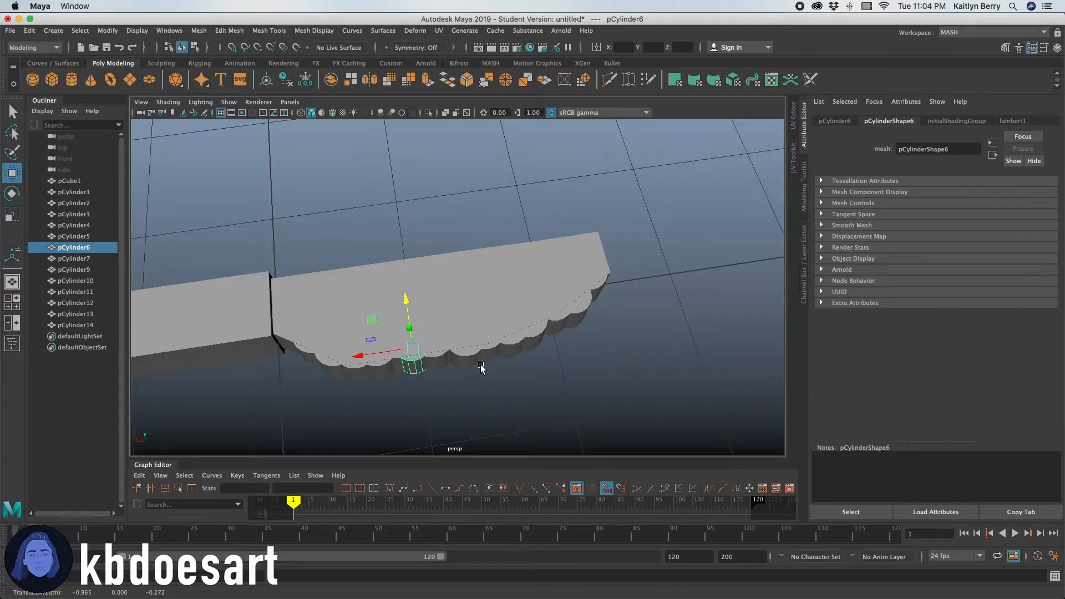
{"action": "left_click", "coordinate": [73, 258]}
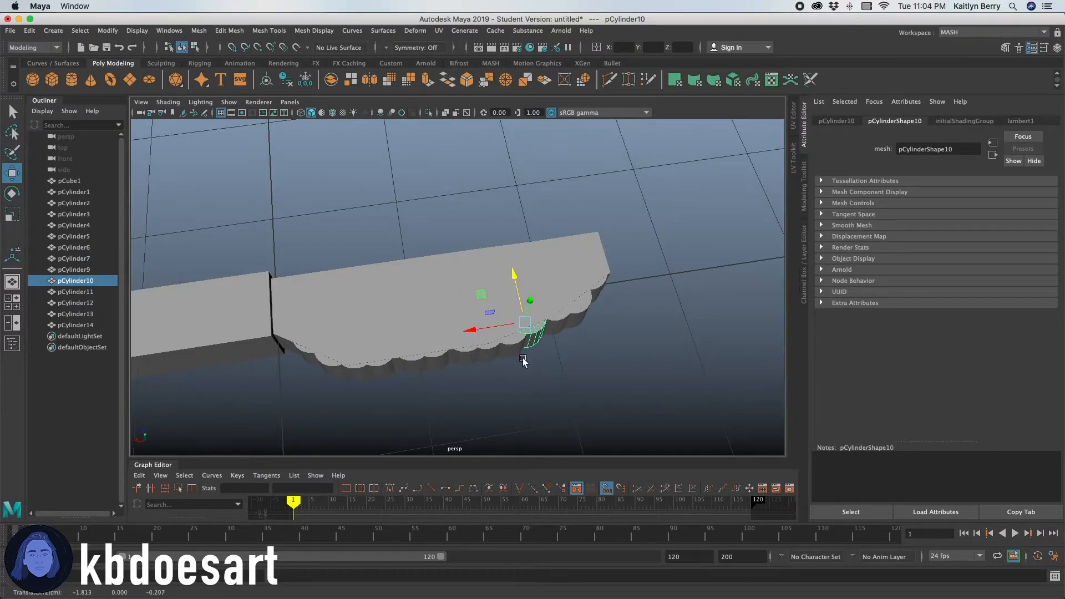
{"action": "left_click", "coordinate": [73, 214]}
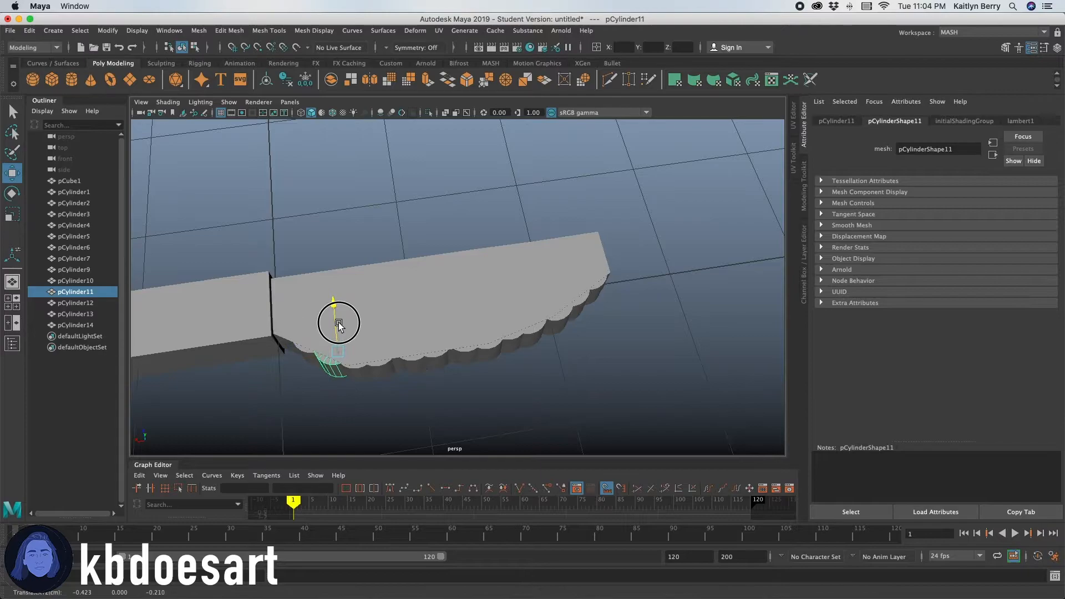
{"action": "left_click", "coordinate": [526, 380]}
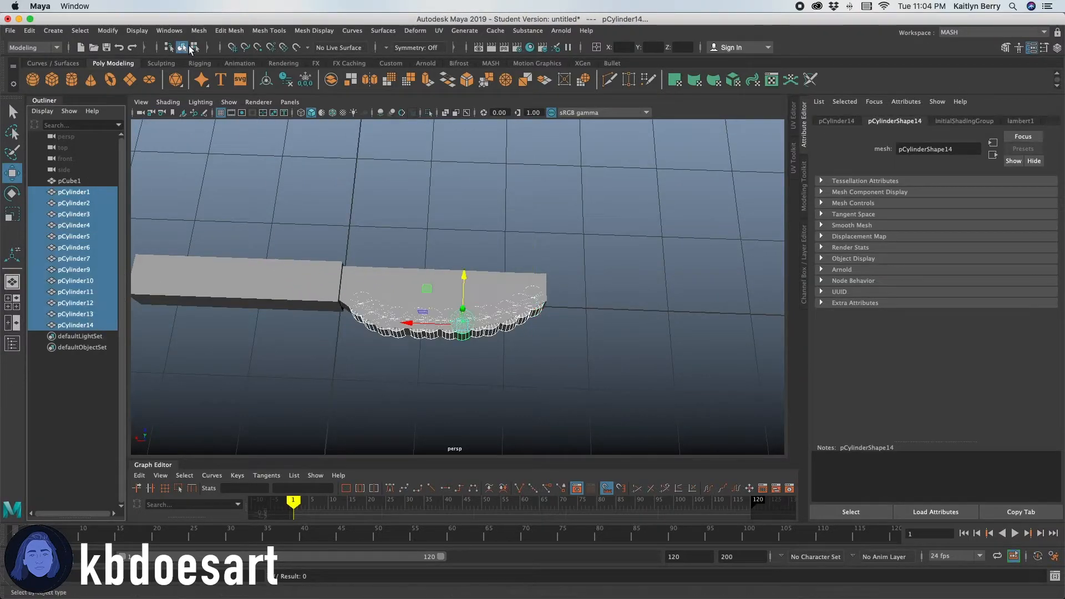
Apply Mesh > Smooth to the scallop cylinders with 5 divisions.
{"action": "left_click", "coordinate": [199, 30]}
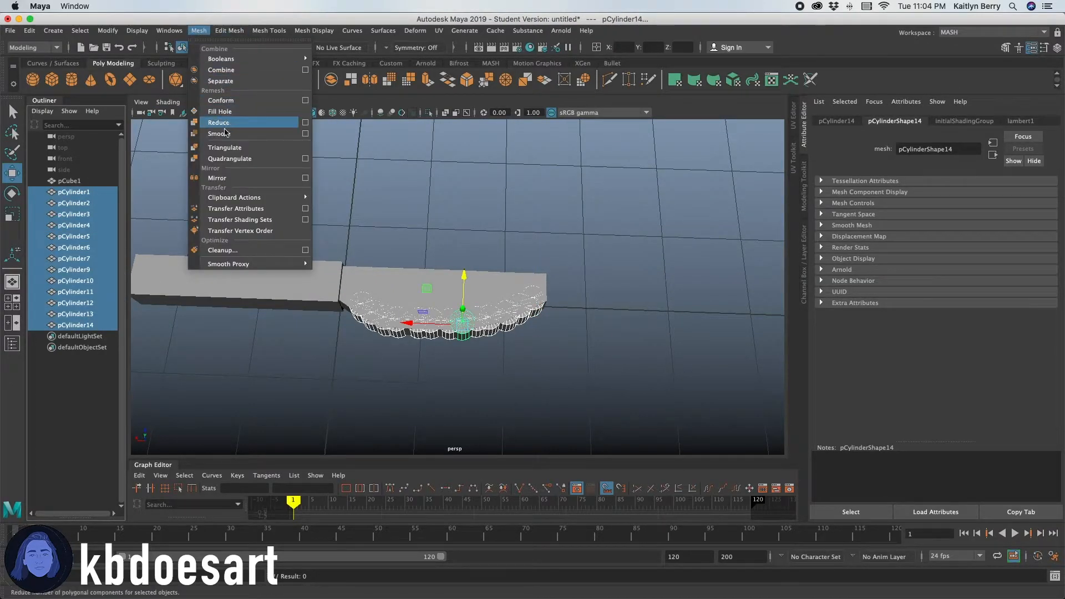
{"action": "left_click", "coordinate": [221, 133]}
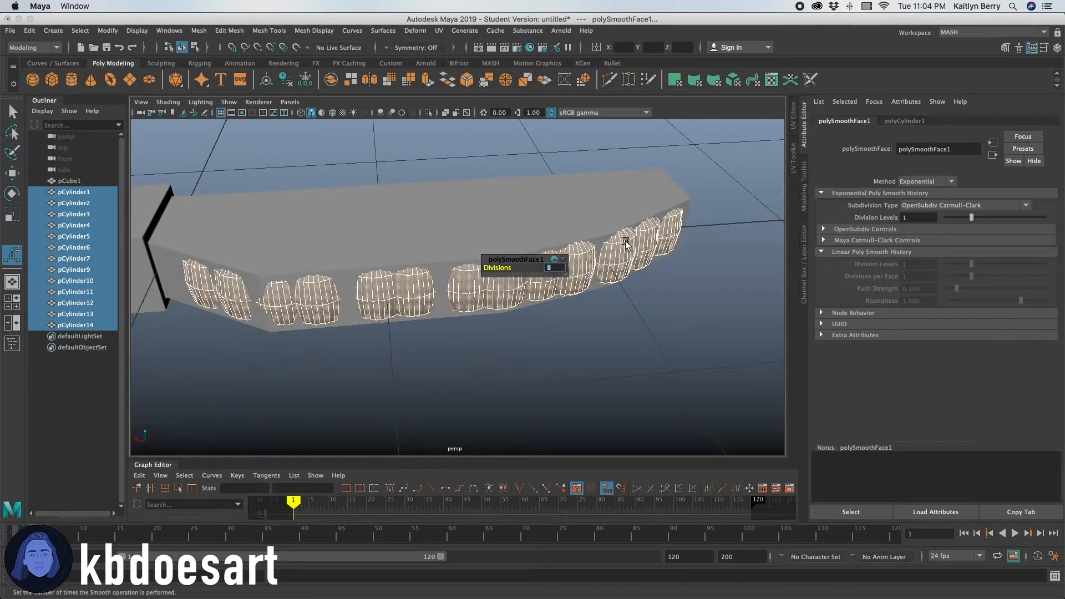
{"action": "type", "text": "5"}
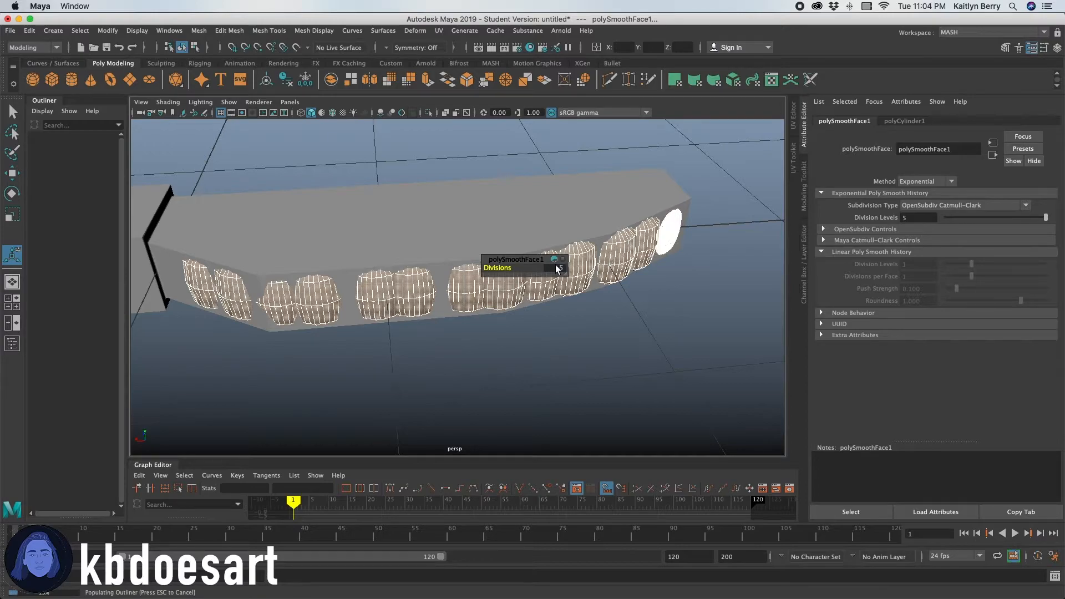
{"action": "mouse_move", "coordinate": [561, 273]}
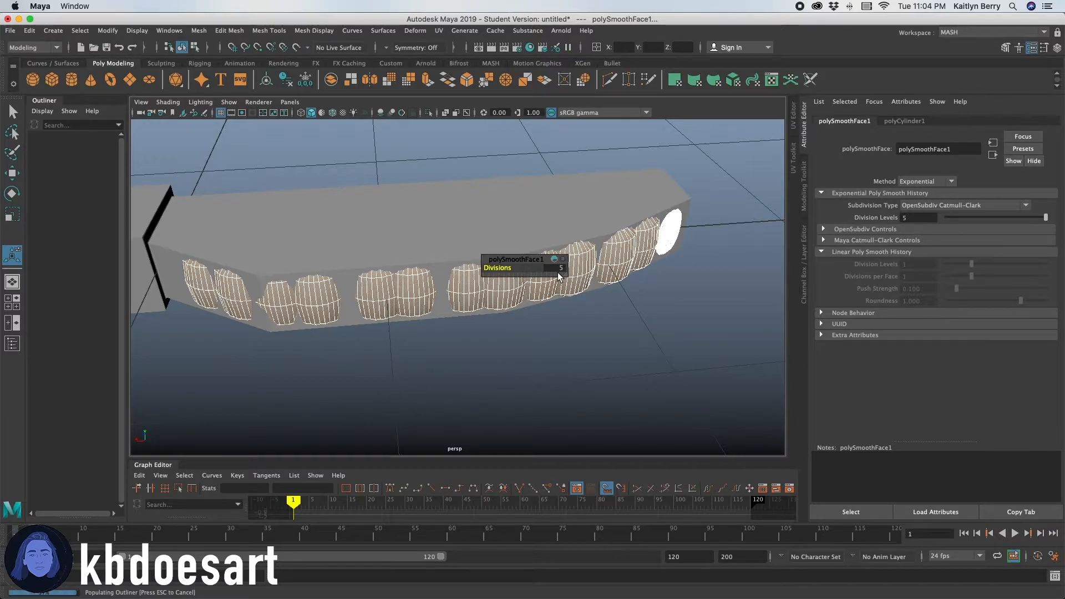
{"action": "mouse_move", "coordinate": [572, 313]}
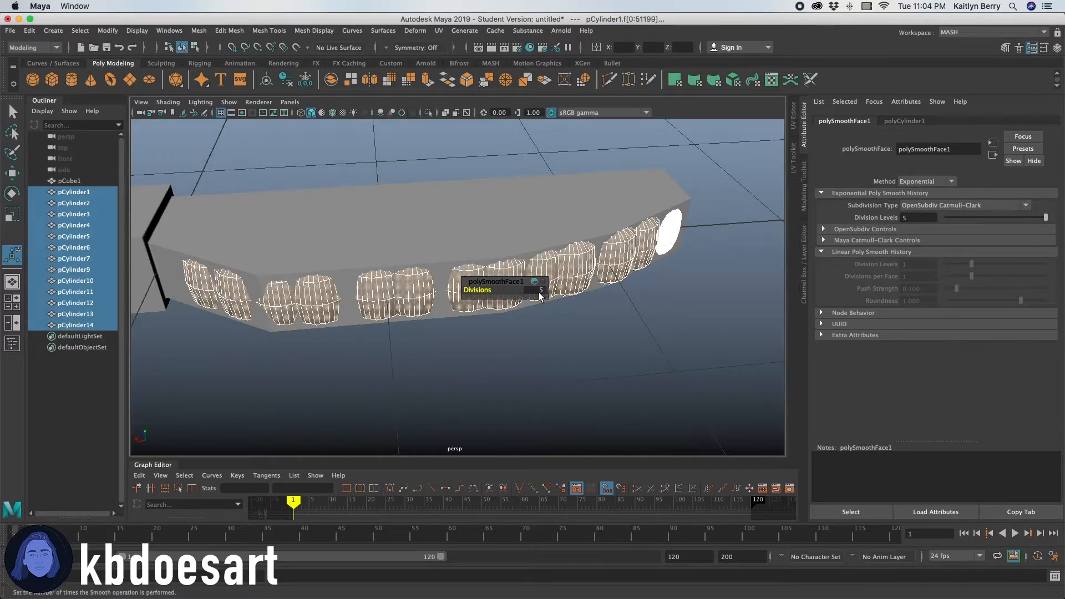
{"action": "left_click_drag", "start_coordinate": [540, 291], "coordinate": [529, 290]}
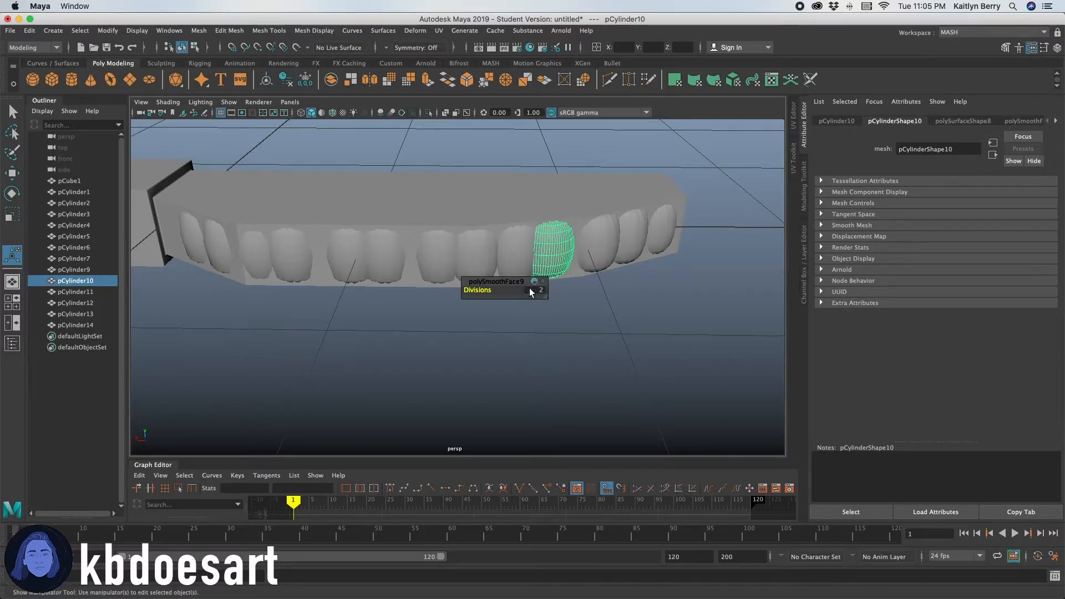
Set each cylinder's polySmoothFace Divisions to 2.
{"action": "left_click", "coordinate": [73, 214]}
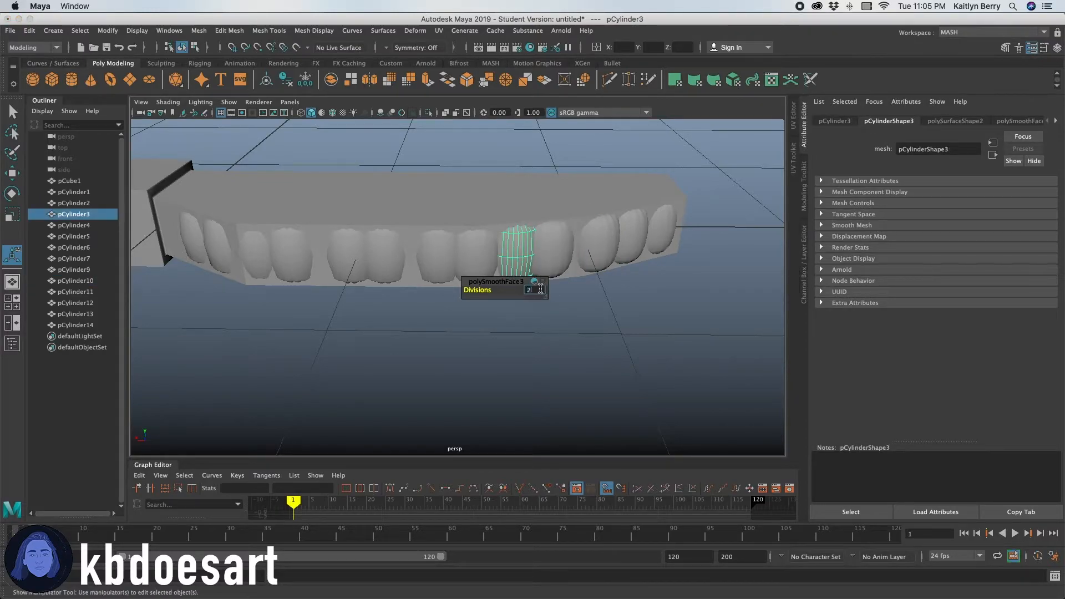
{"action": "left_click", "coordinate": [75, 325]}
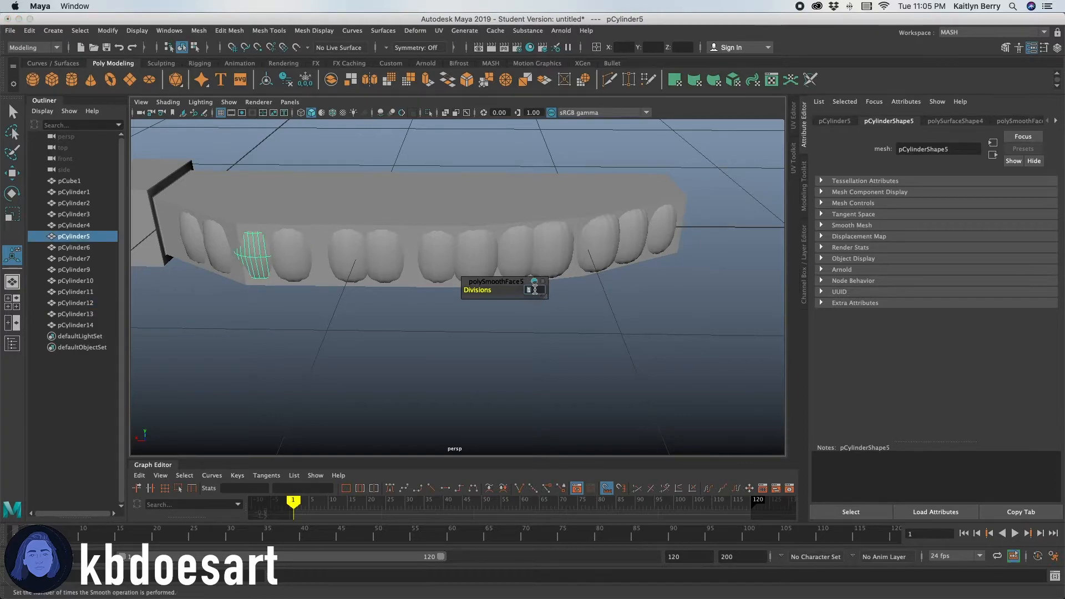
{"action": "type", "text": "2"}
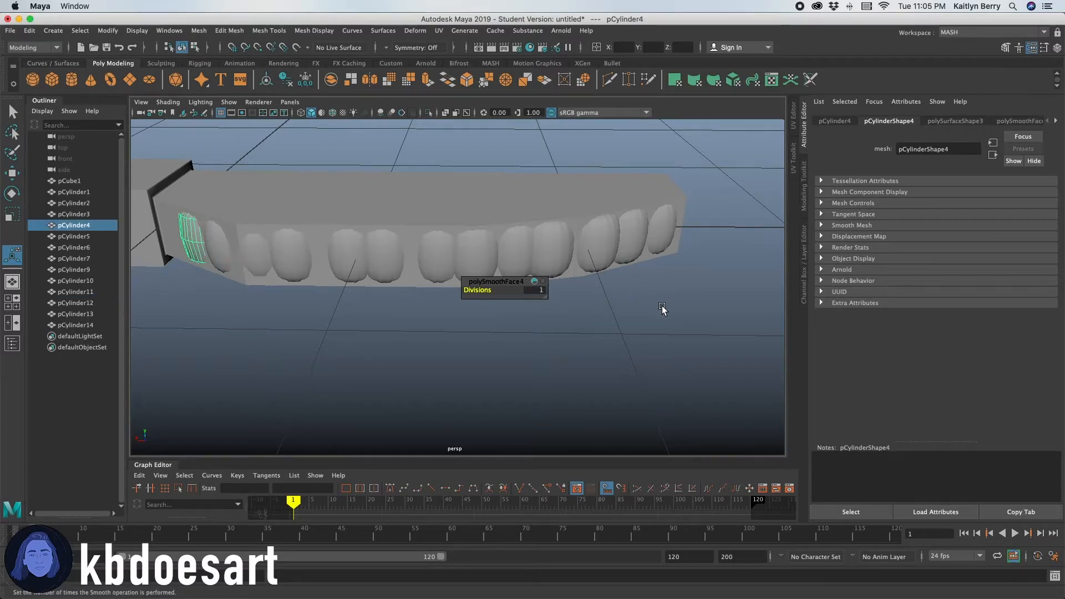
{"action": "type", "text": "2"}
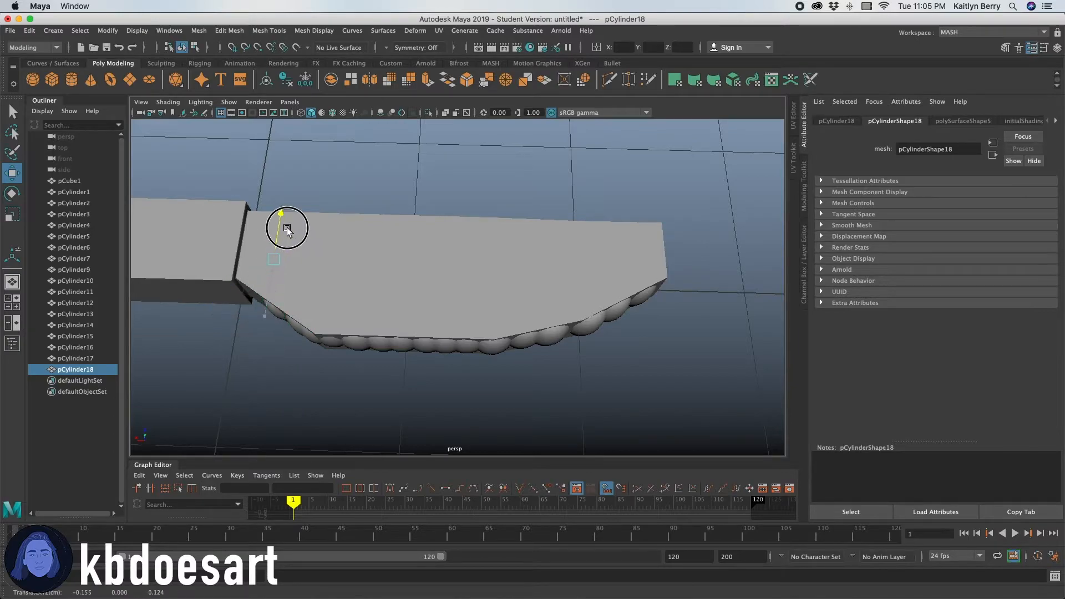
Select the blade piece pCylinder18 and tumble around it to inspect its edges.
{"action": "left_click", "coordinate": [593, 382]}
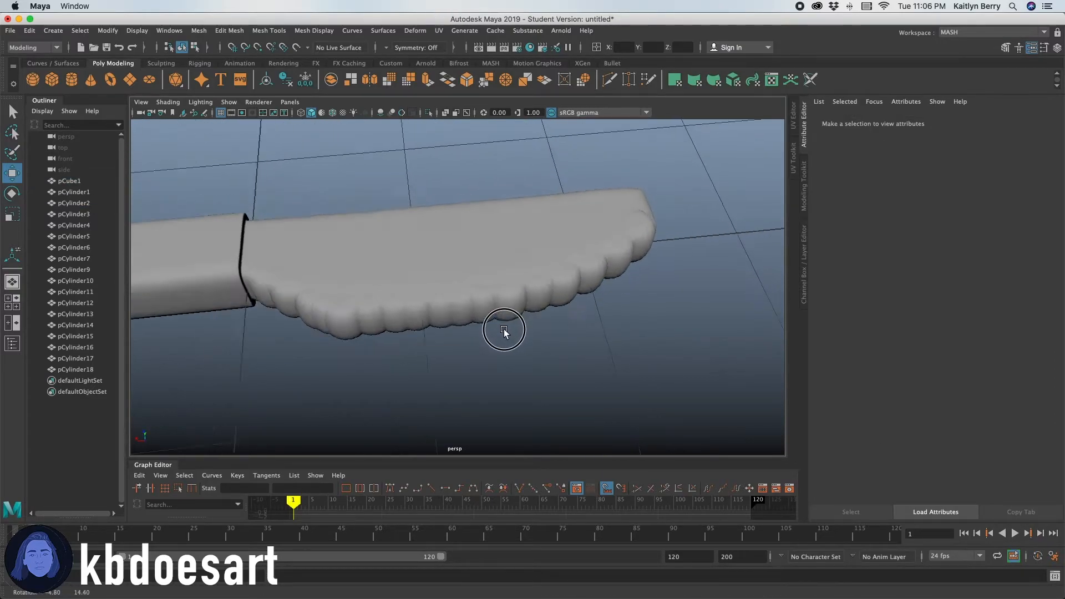
{"action": "left_click_drag", "start_coordinate": [504, 330], "coordinate": [528, 333]}
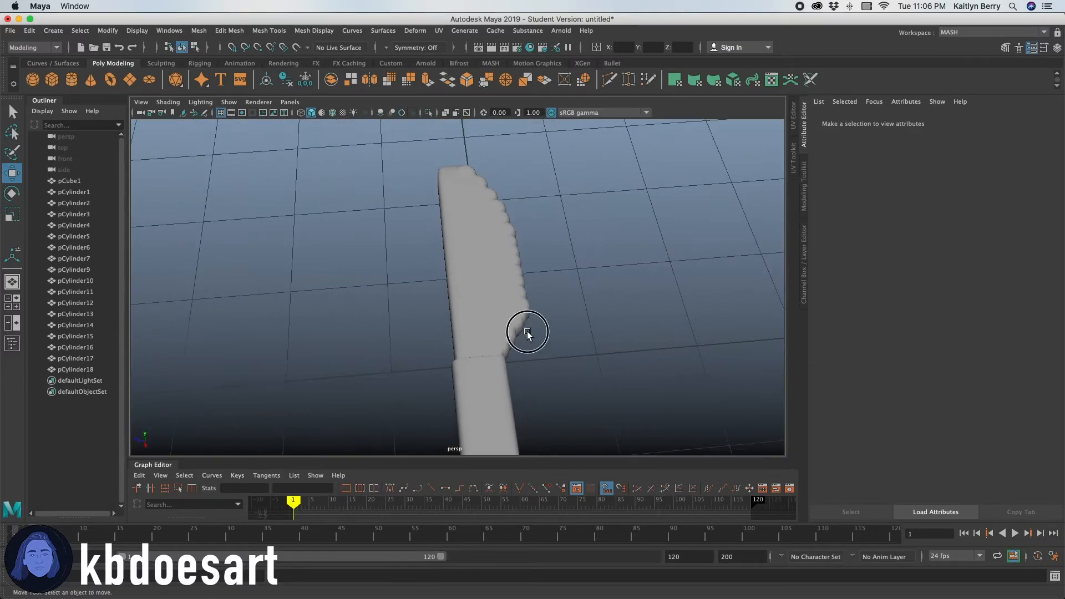
{"action": "left_click_drag", "start_coordinate": [526, 333], "coordinate": [455, 278]}
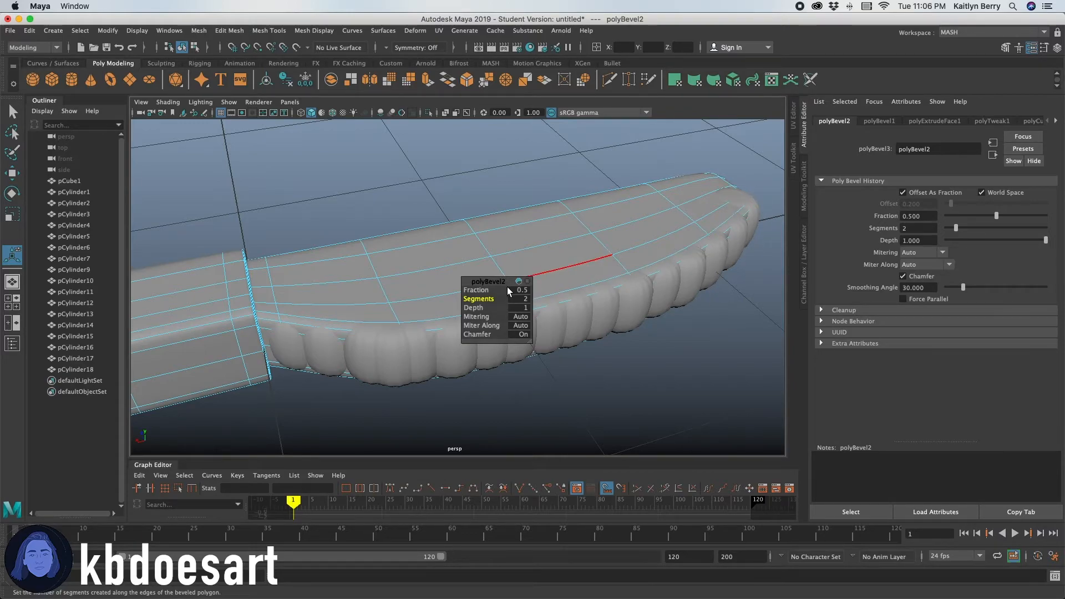
Scale the tip scallop cylinder pCylinder1 and move pCylinder14 into place at the edge's end.
{"action": "left_click", "coordinate": [385, 265]}
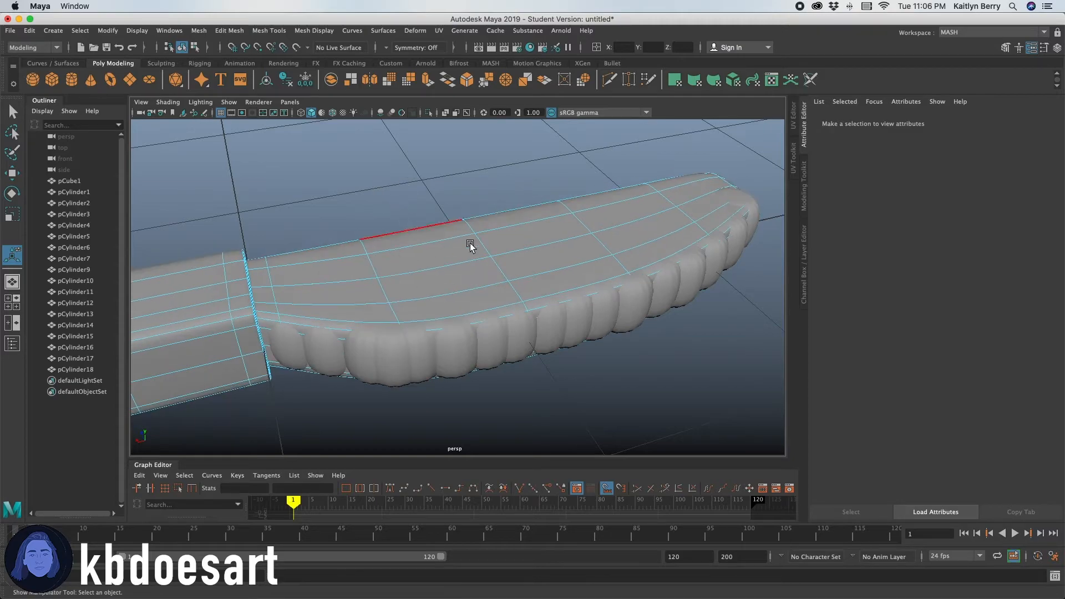
{"action": "left_click_drag", "start_coordinate": [469, 245], "coordinate": [479, 352]}
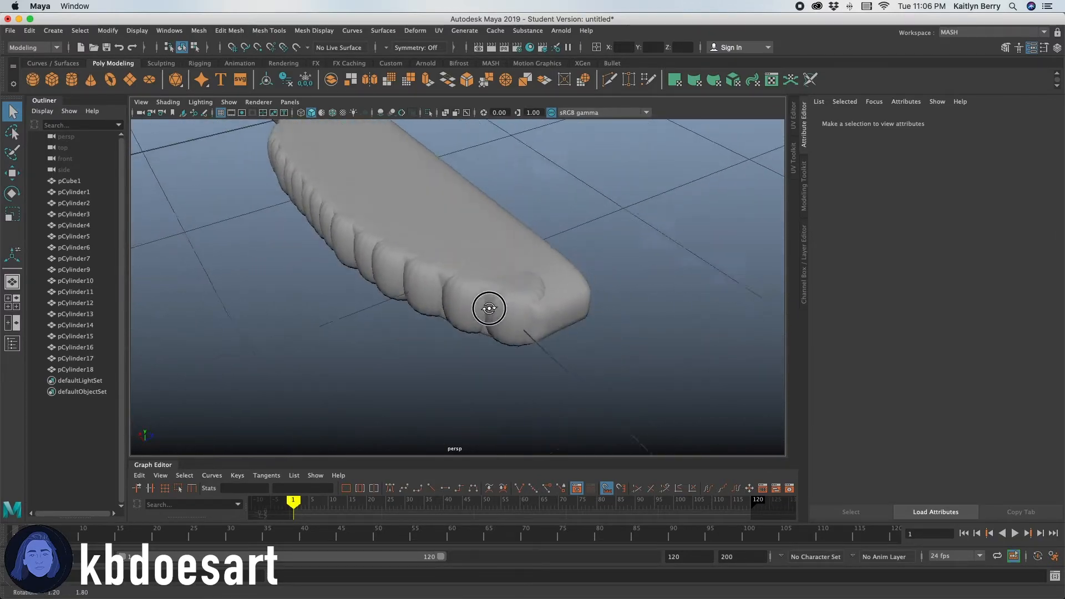
{"action": "left_click", "coordinate": [490, 308]}
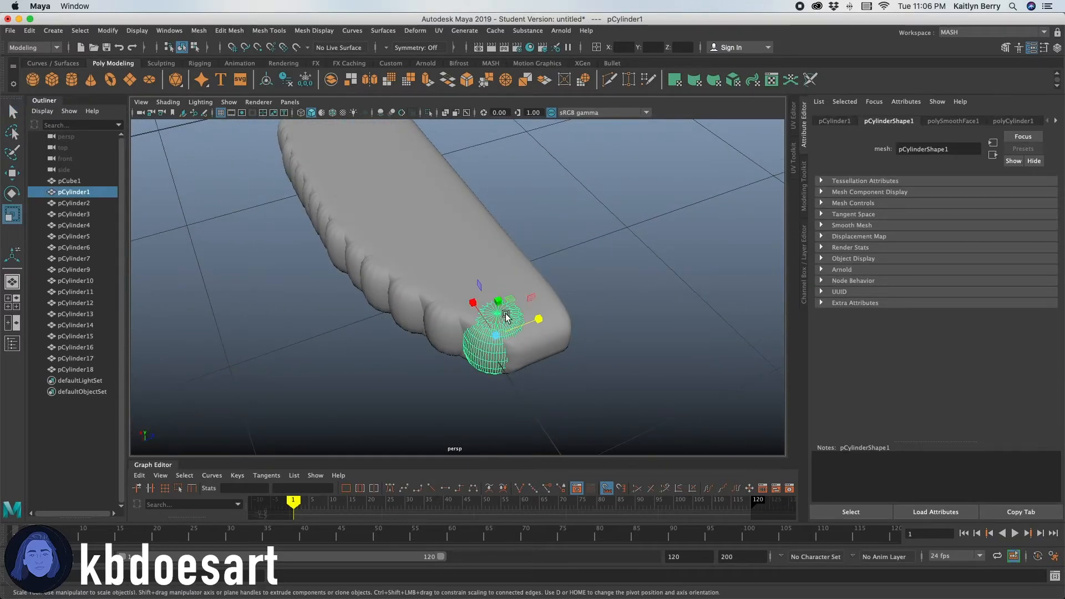
{"action": "left_click_drag", "start_coordinate": [537, 319], "coordinate": [500, 316]}
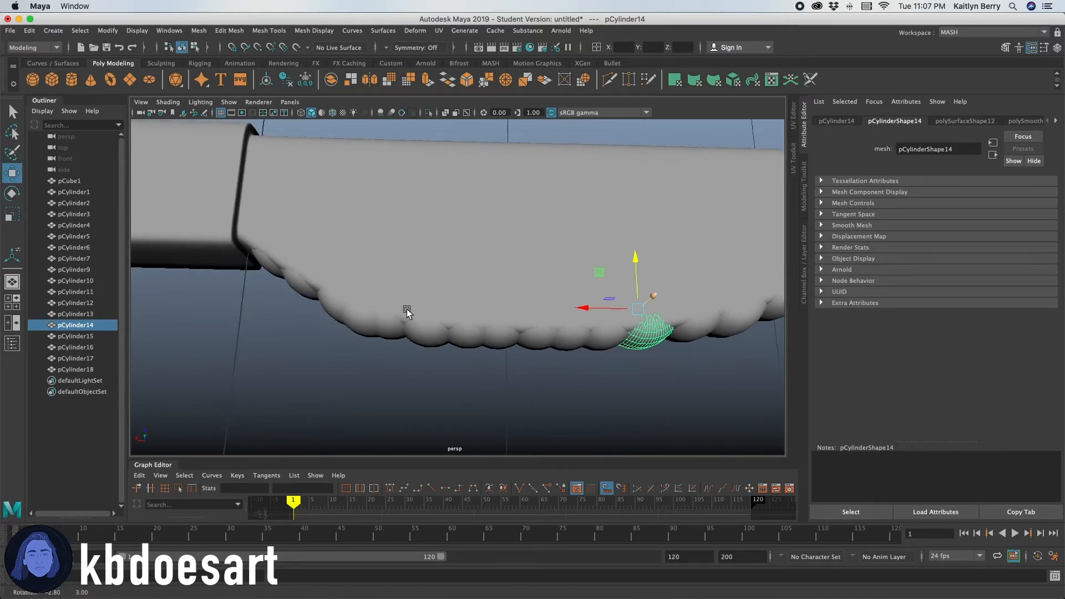
{"action": "left_click_drag", "start_coordinate": [408, 312], "coordinate": [439, 330]}
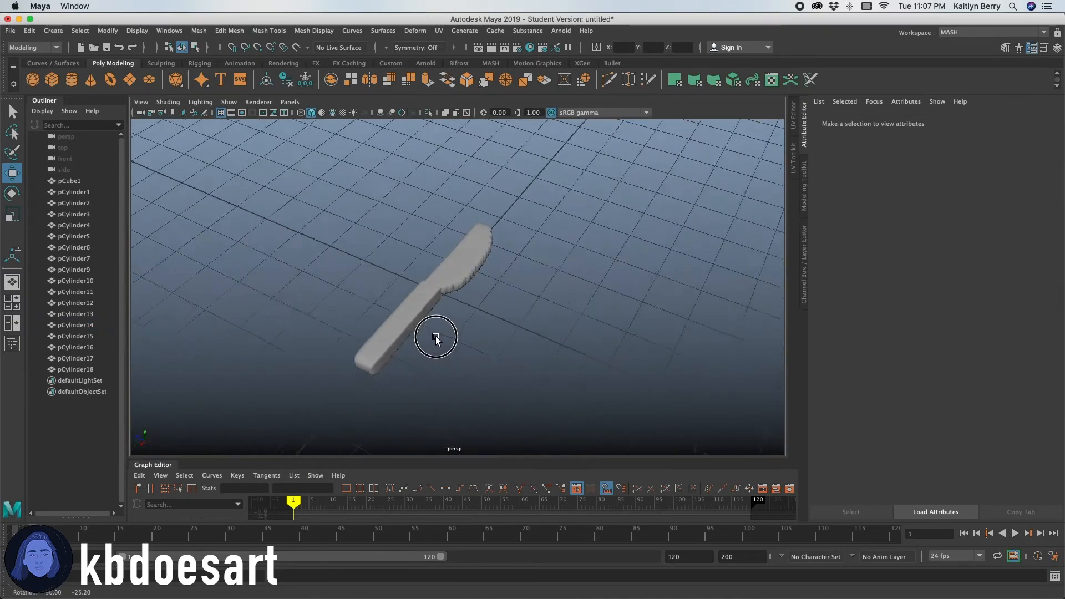
Combine the blade, handle and scallop cylinders with Mesh > Combine, then inspect pCylinder19.
{"action": "left_click_drag", "start_coordinate": [436, 339], "coordinate": [393, 237]}
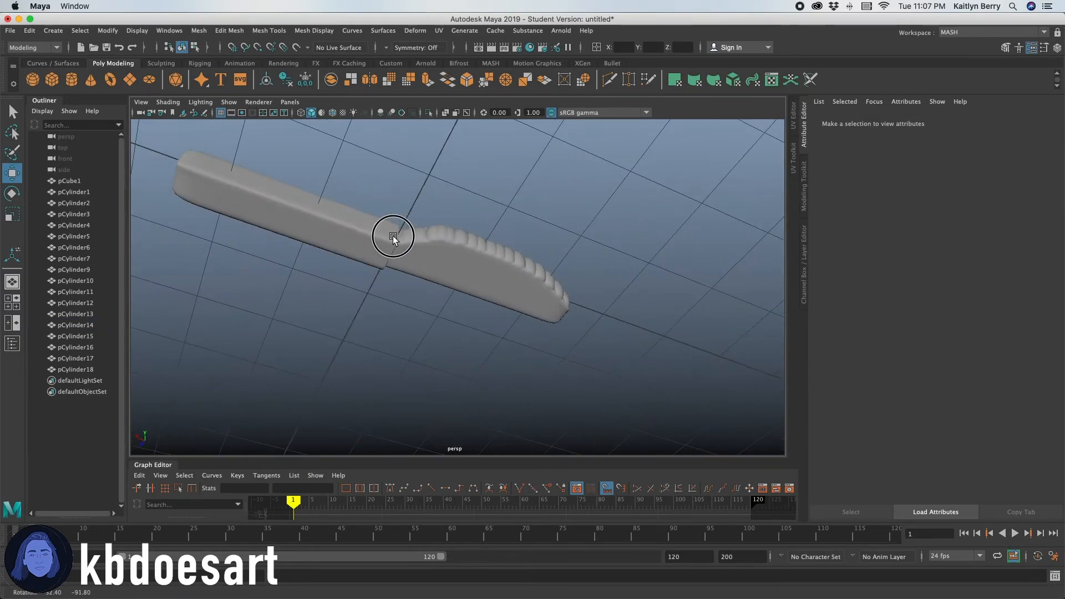
{"action": "left_click_drag", "start_coordinate": [393, 236], "coordinate": [482, 325]}
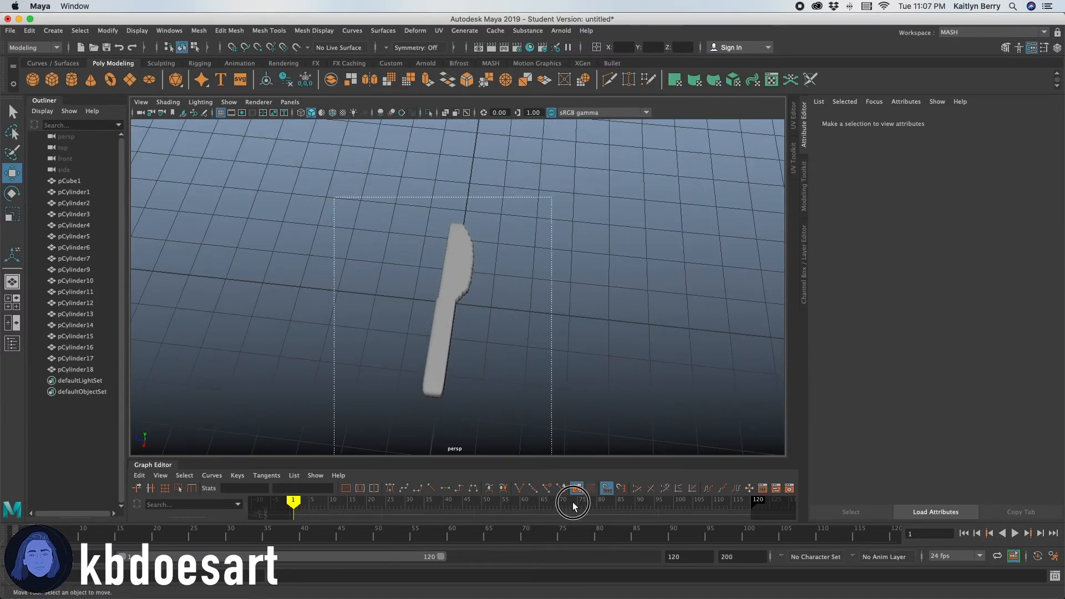
{"action": "left_click", "coordinate": [198, 31]}
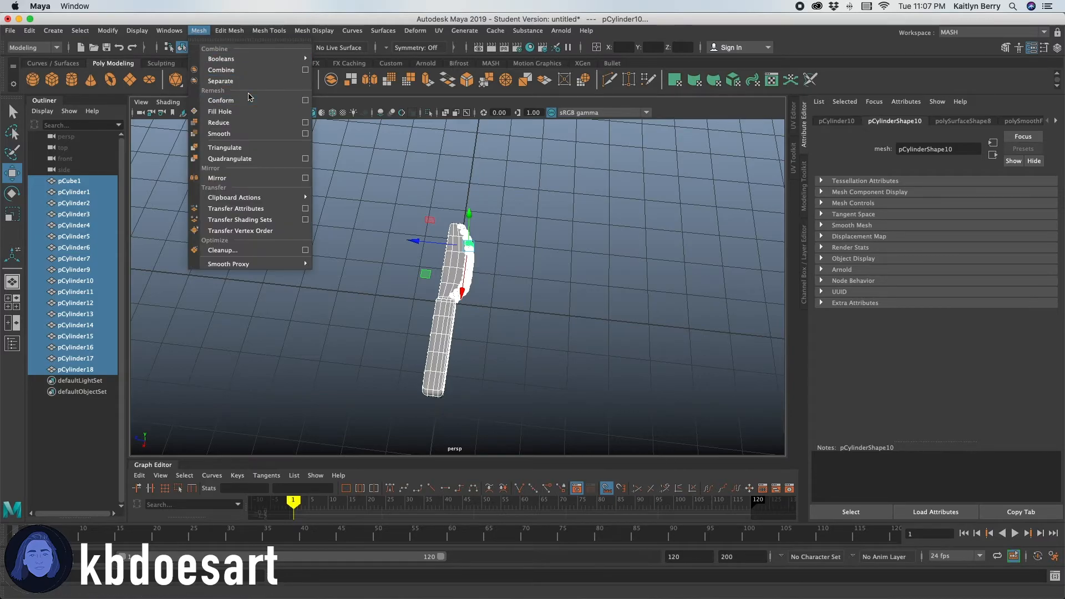
{"action": "left_click", "coordinate": [221, 69]}
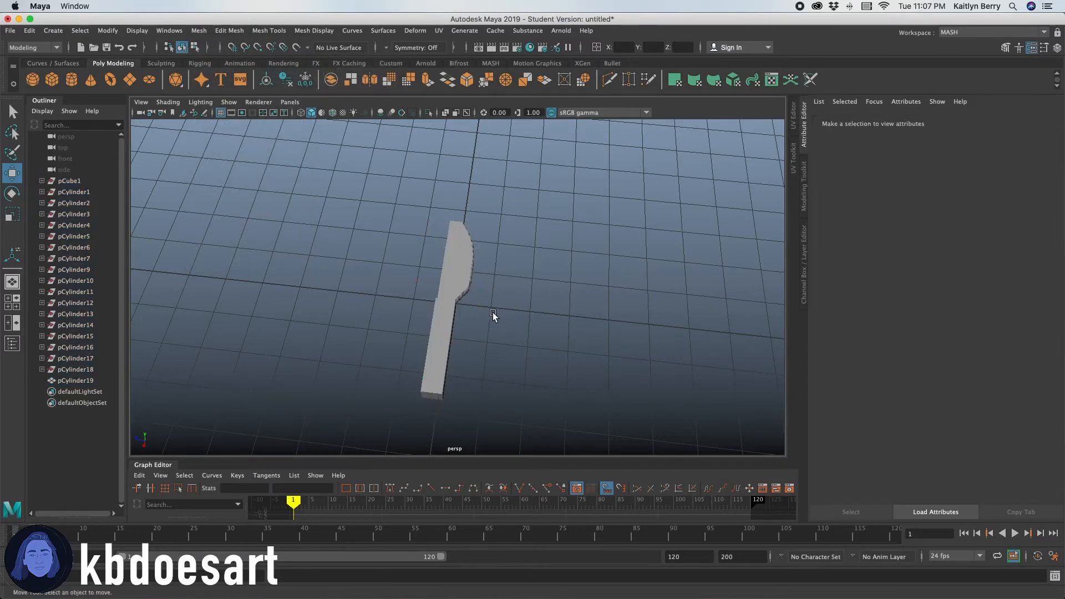
{"action": "left_click_drag", "start_coordinate": [494, 315], "coordinate": [414, 277]}
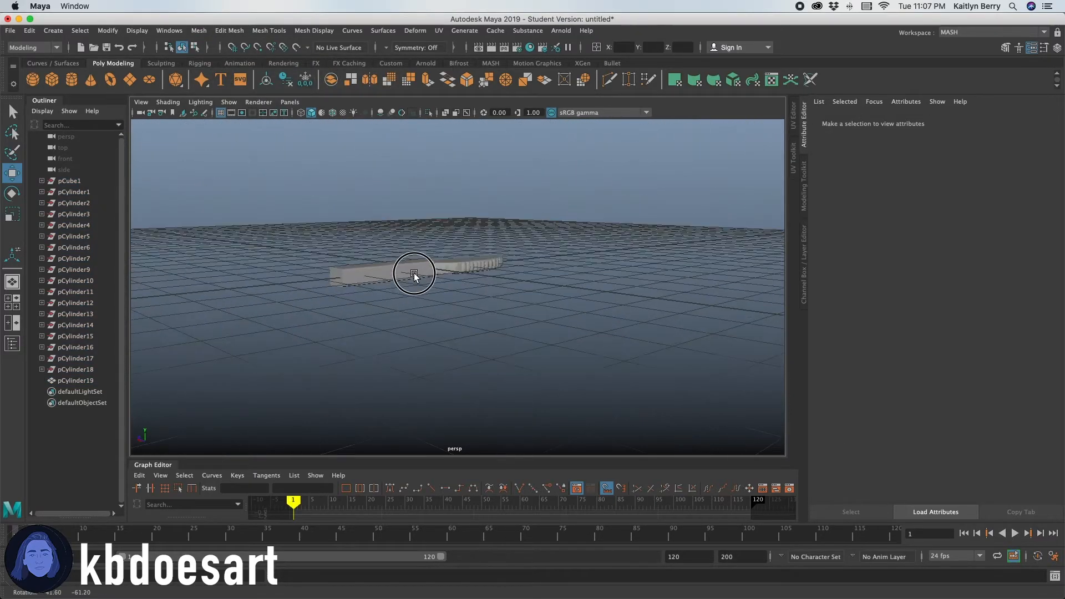
{"action": "left_click", "coordinate": [414, 274]}
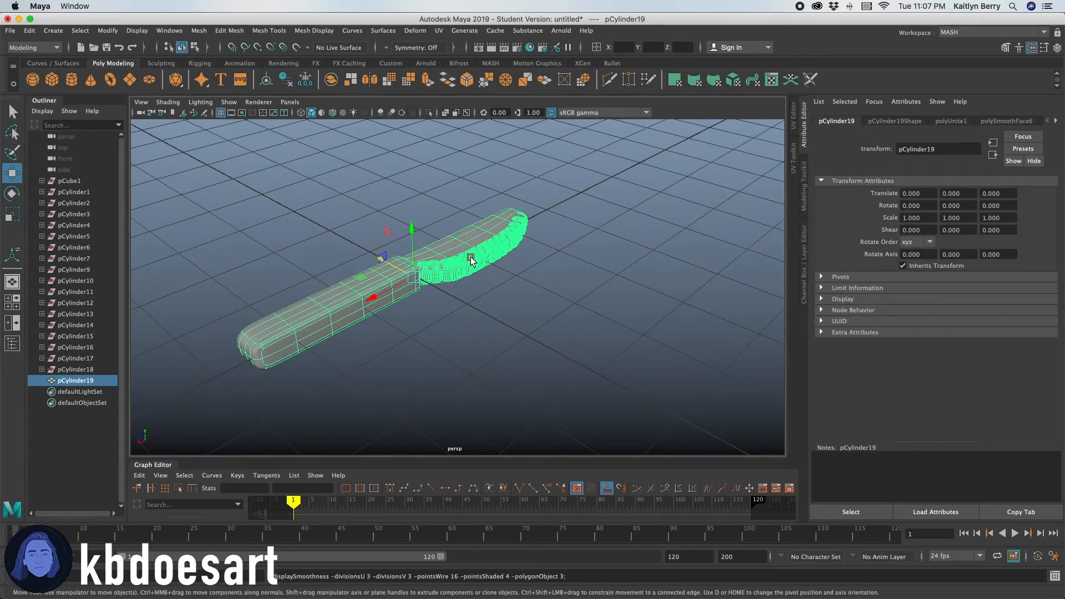